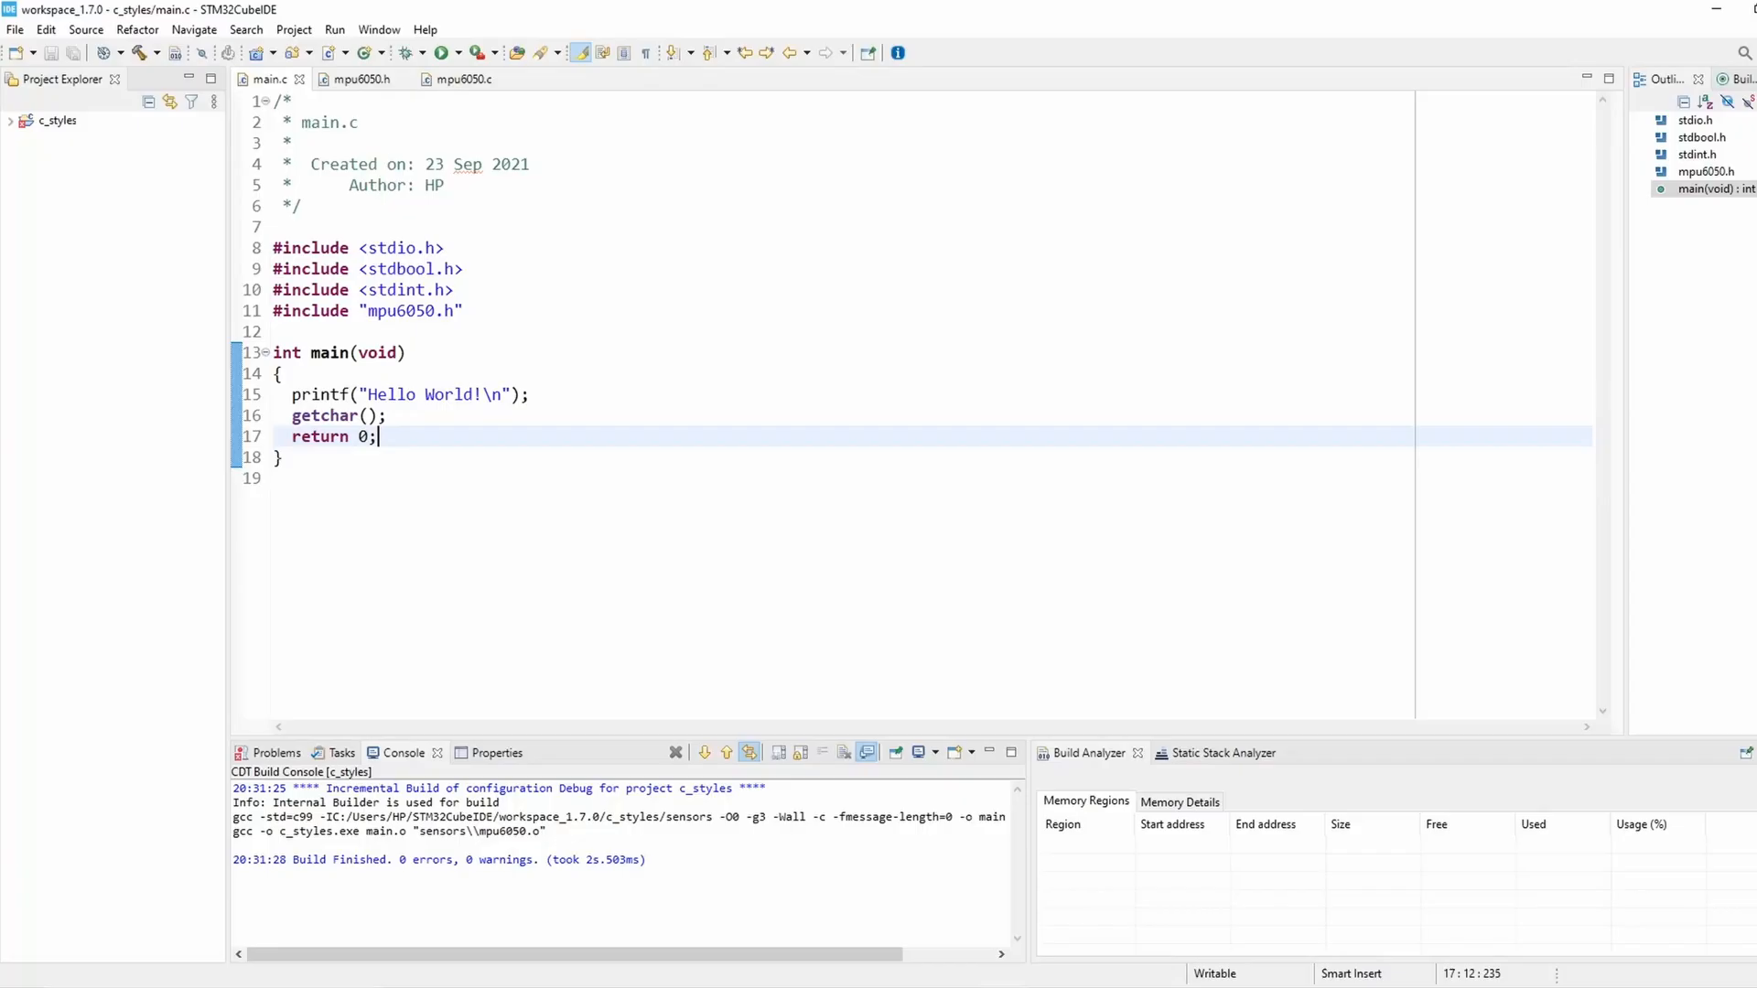
{"action": "mouse_move", "coordinate": [1156, 567]}
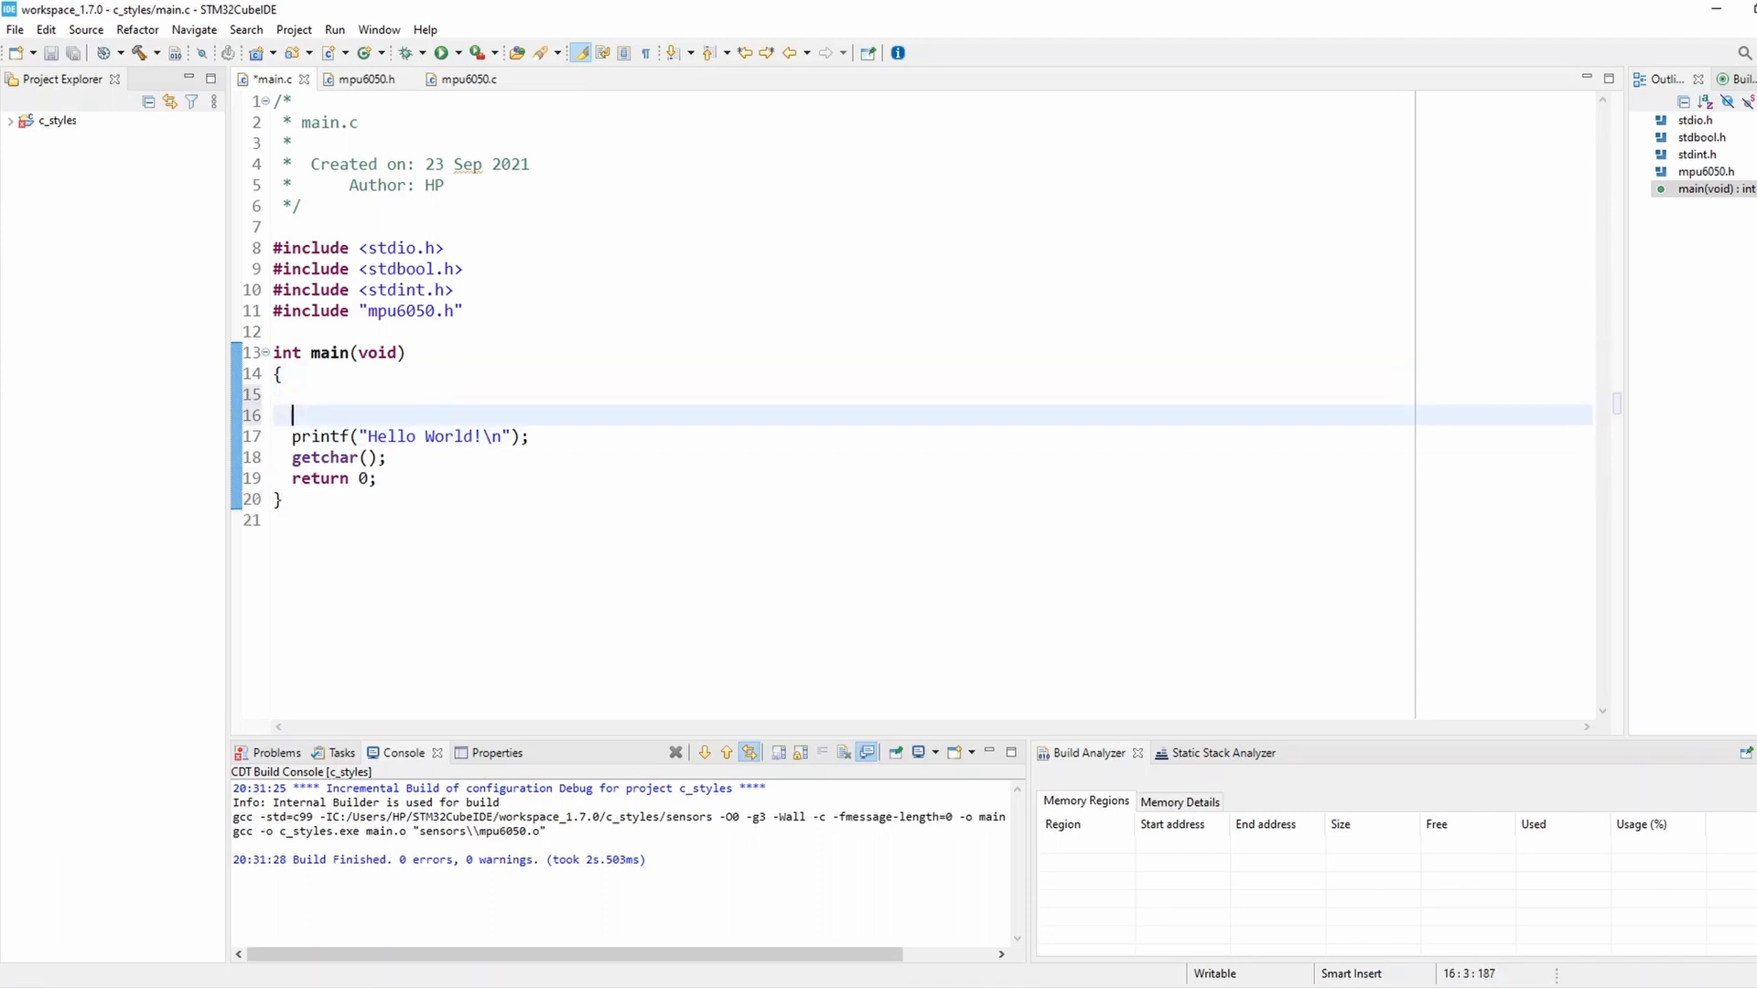
- Move the cursor up onto the first blank line at the top of main's body
{"action": "key", "text": "Up"}
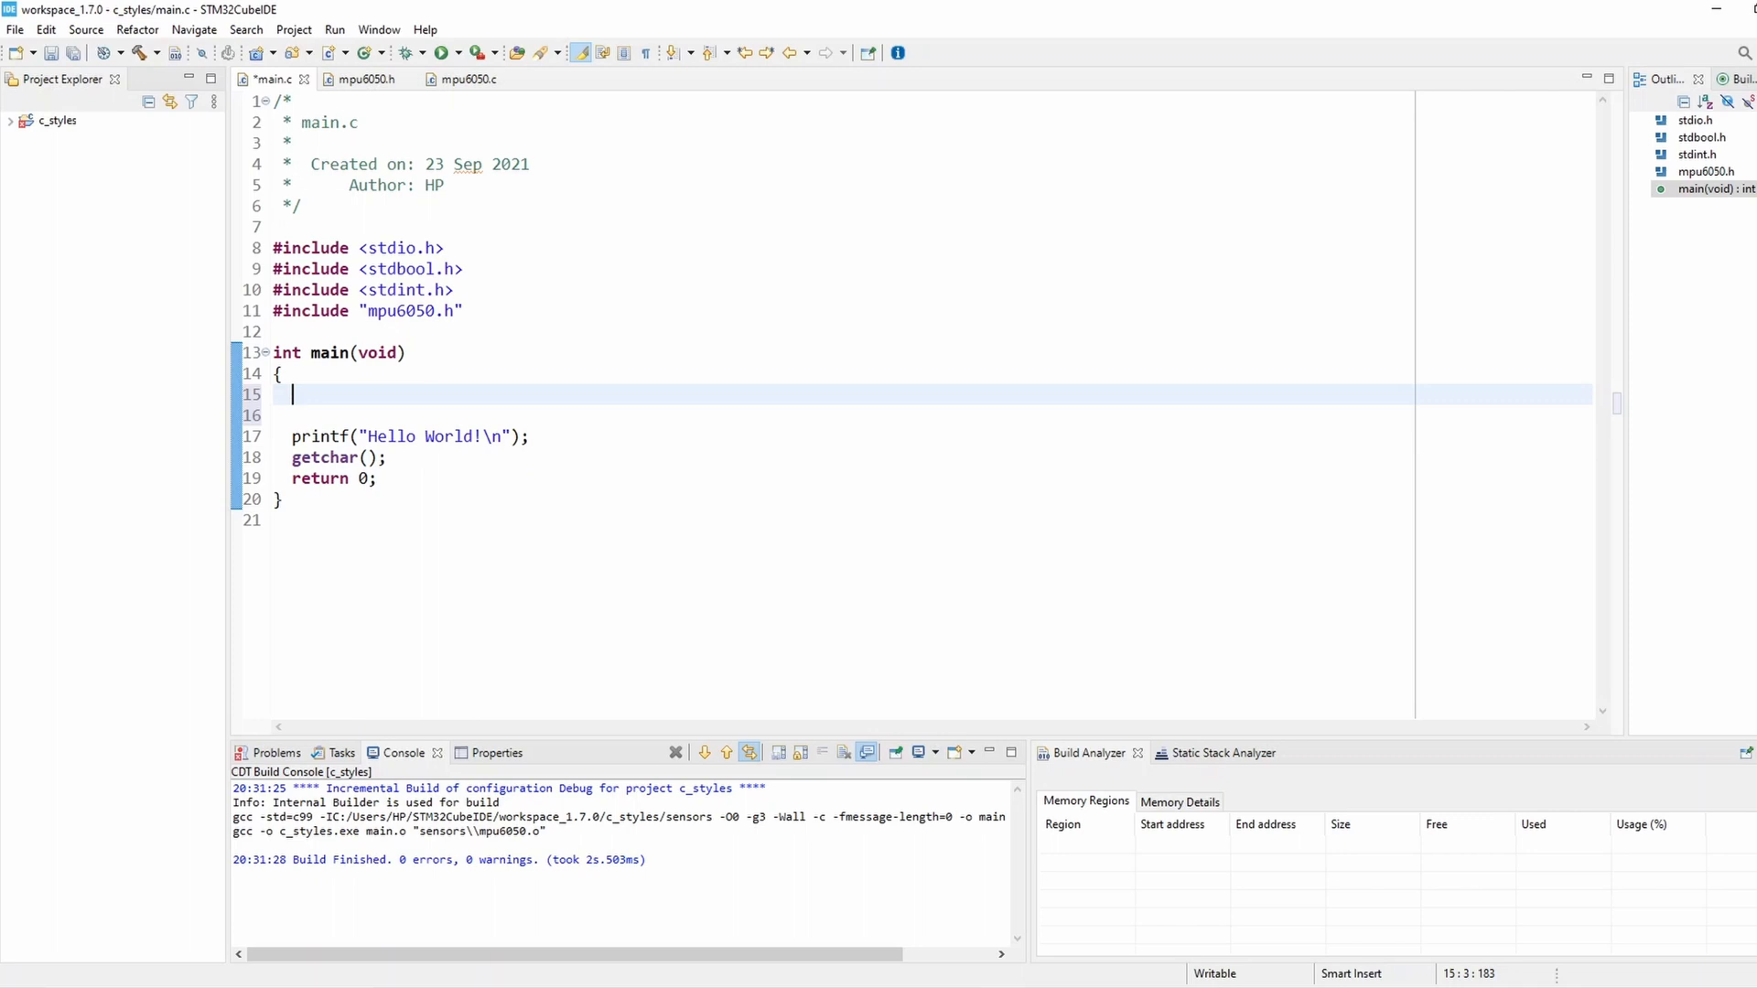
- Write an empty for loop for(uint8_t i = 1; i <= 10; i++) with braces inside main
{"action": "type", "text": "f"}
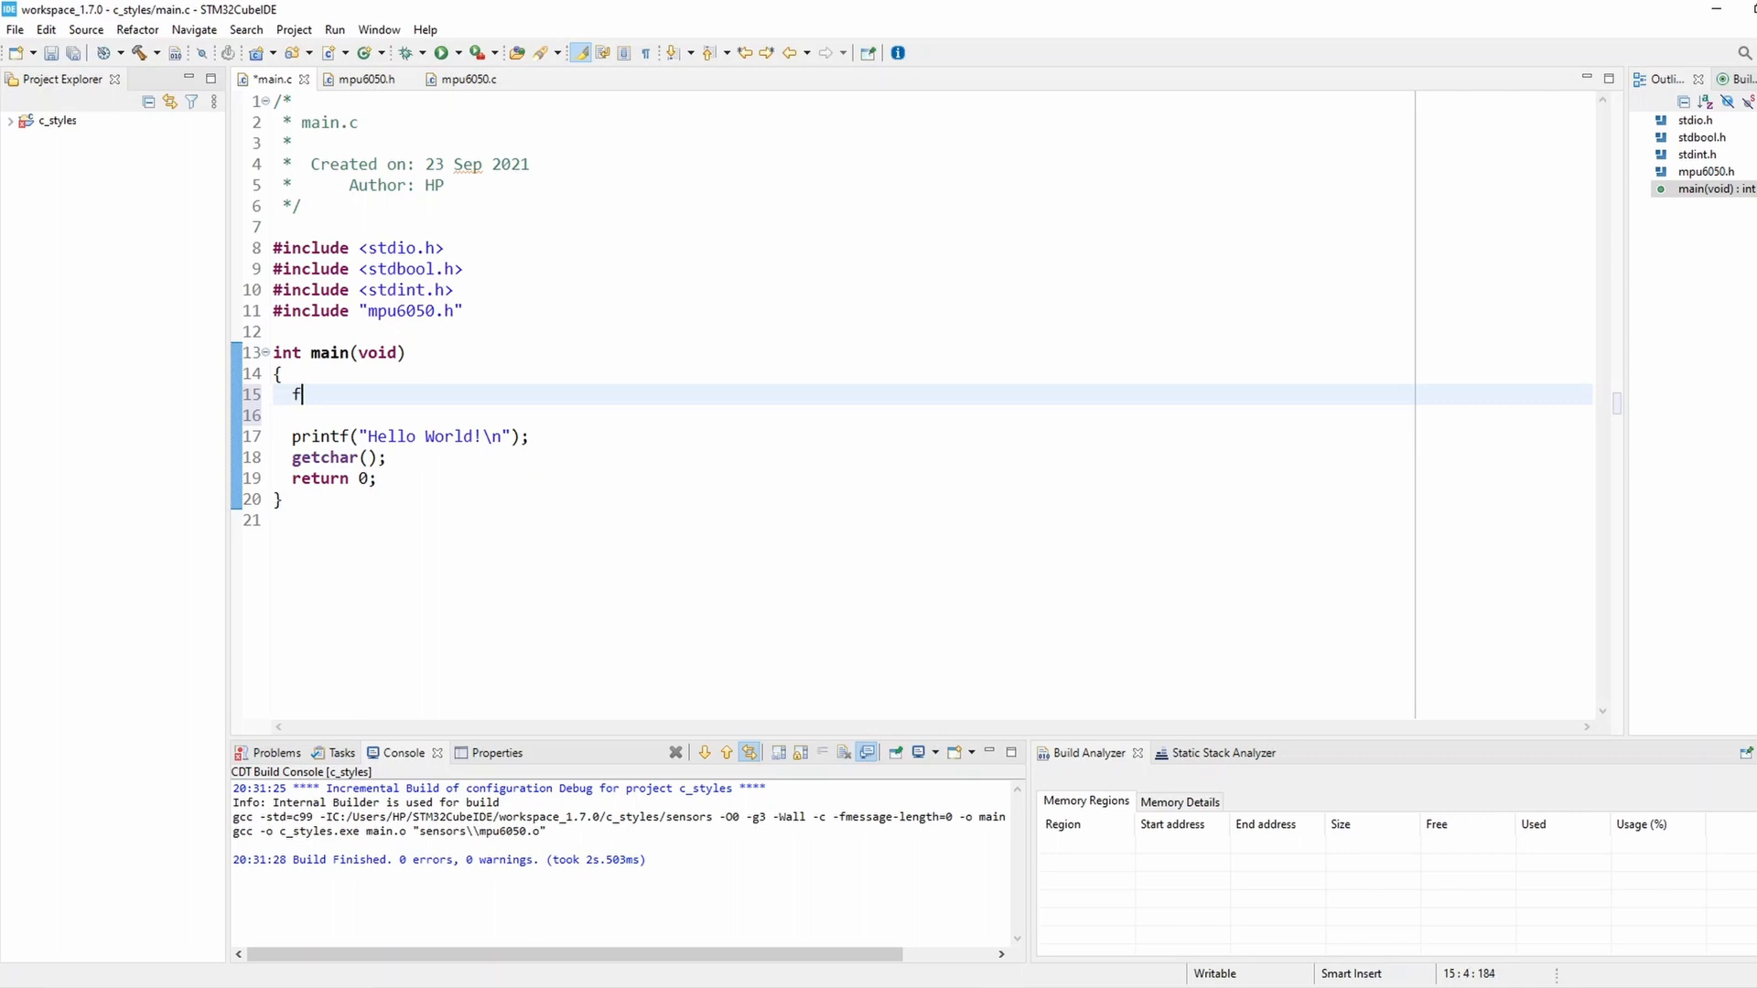
{"action": "type", "text": "or()"}
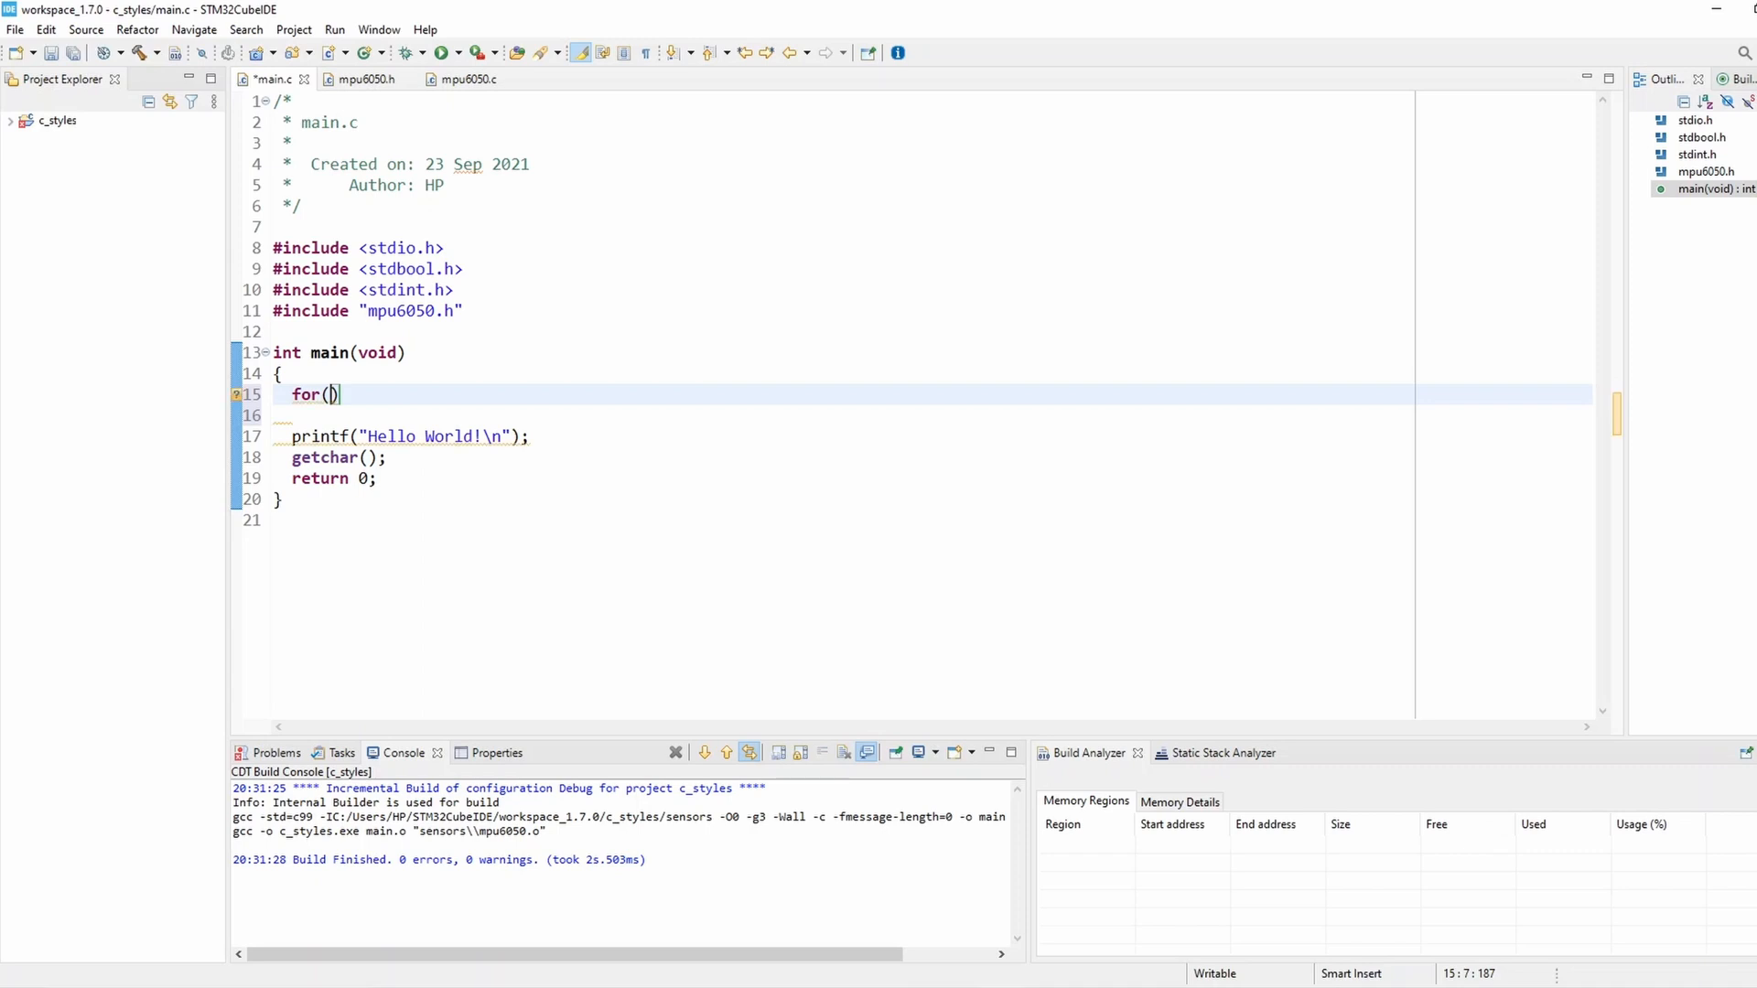
{"action": "type", "text": "uint8_t i ="}
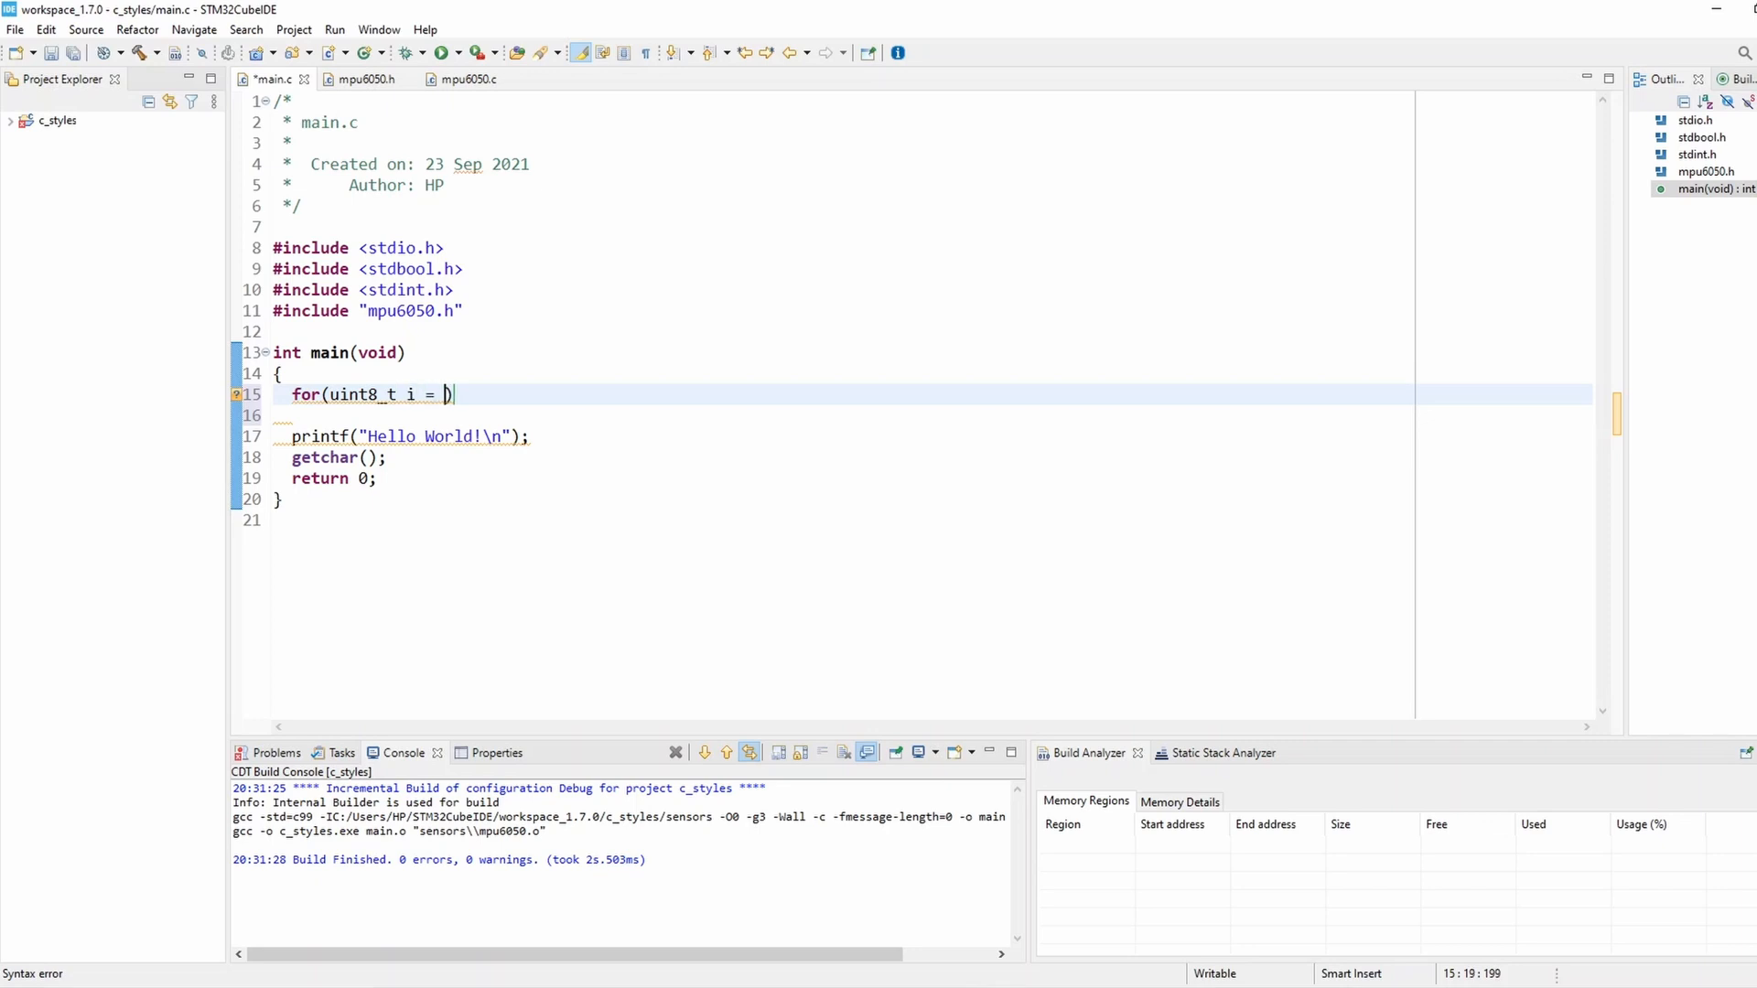
{"action": "type", "text": "1; i <="}
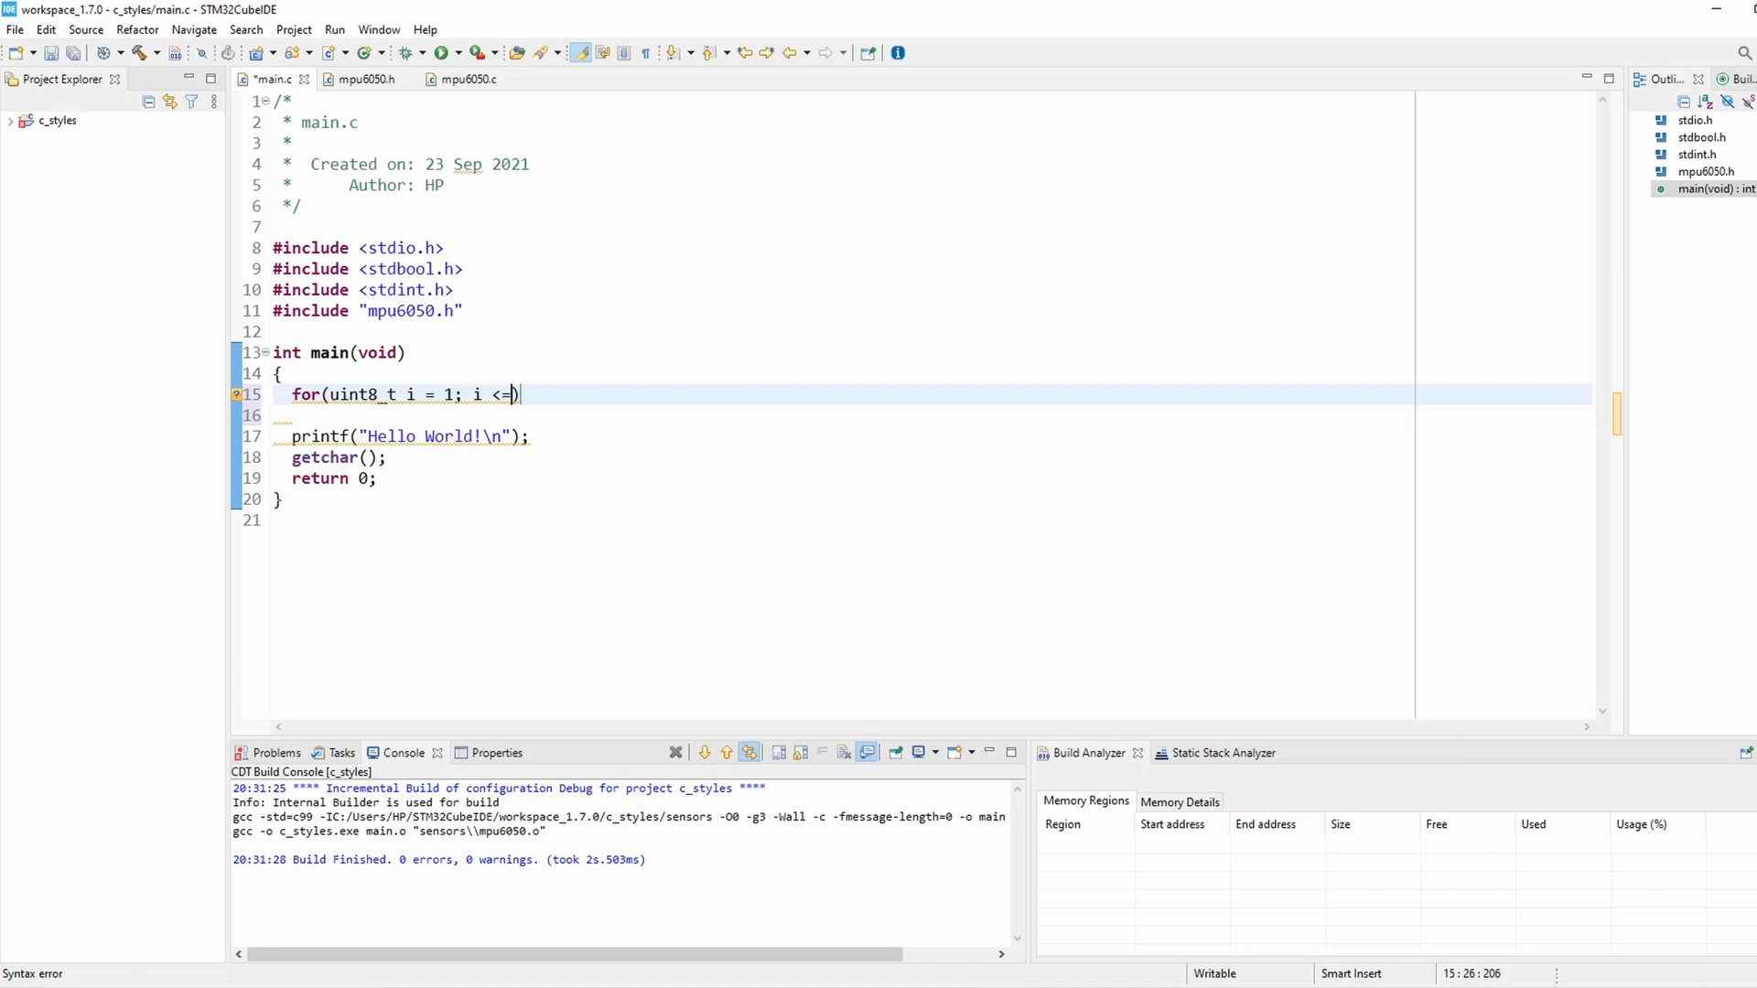
{"action": "type", "text": "10"}
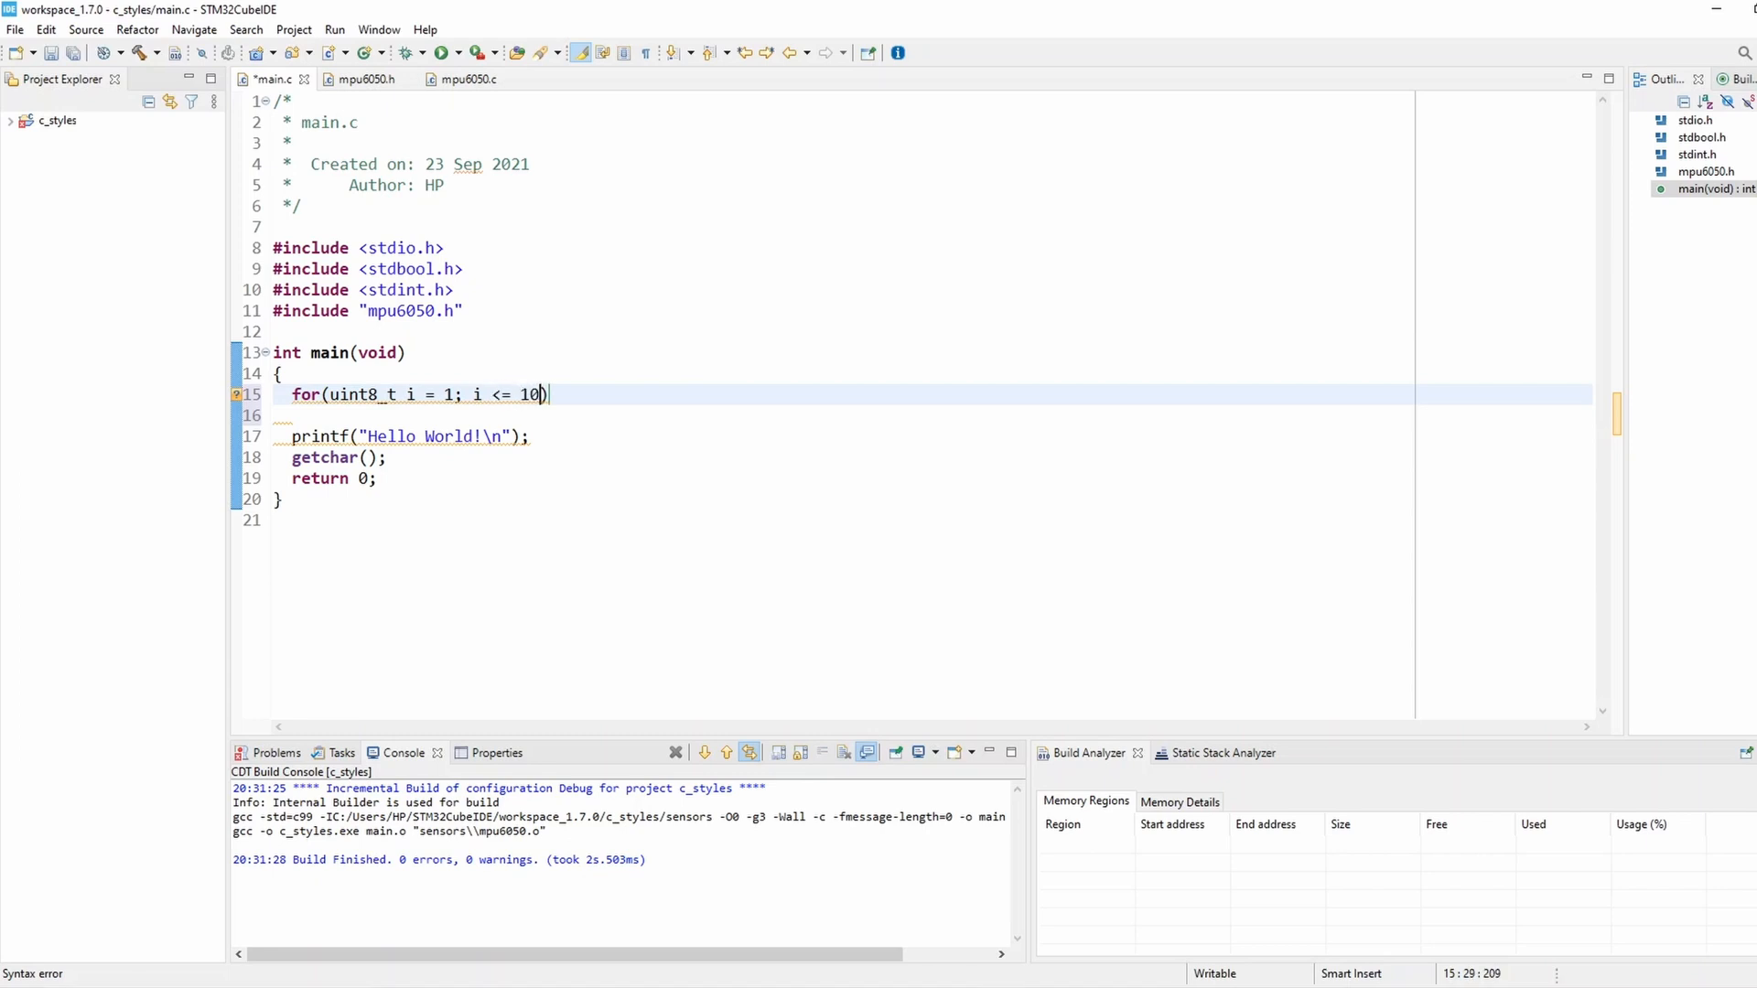
{"action": "type", "text": ";"}
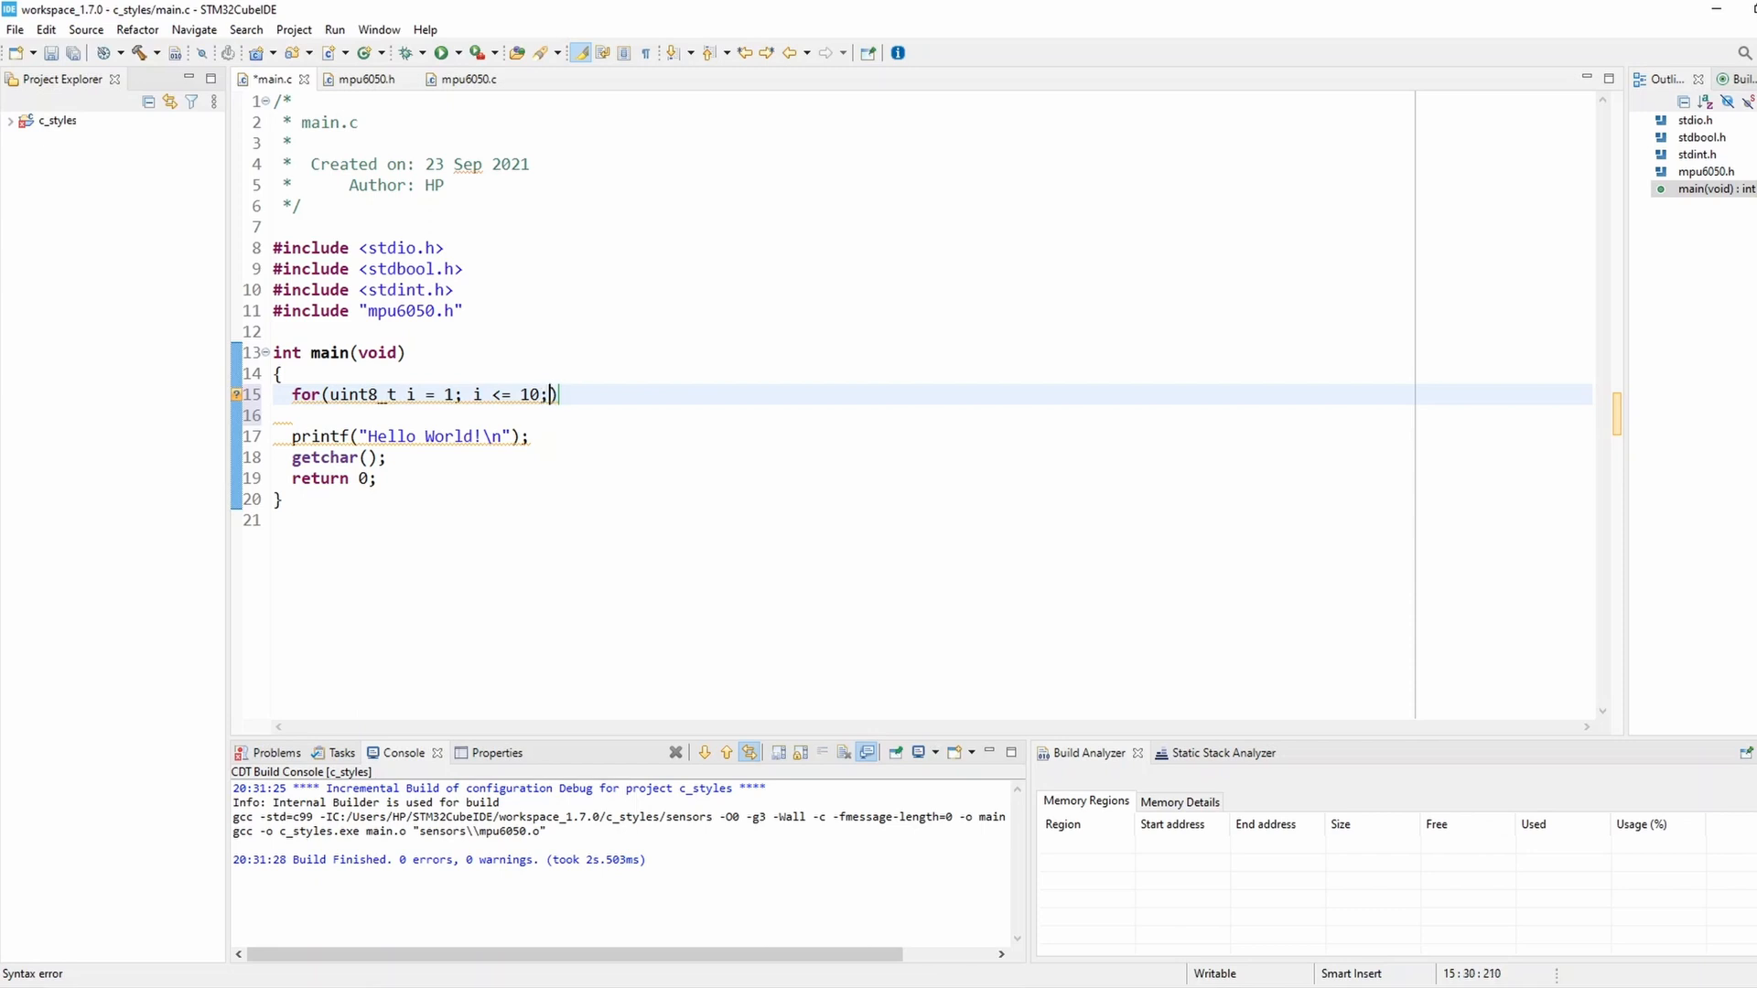
{"action": "type", "text": "i++"}
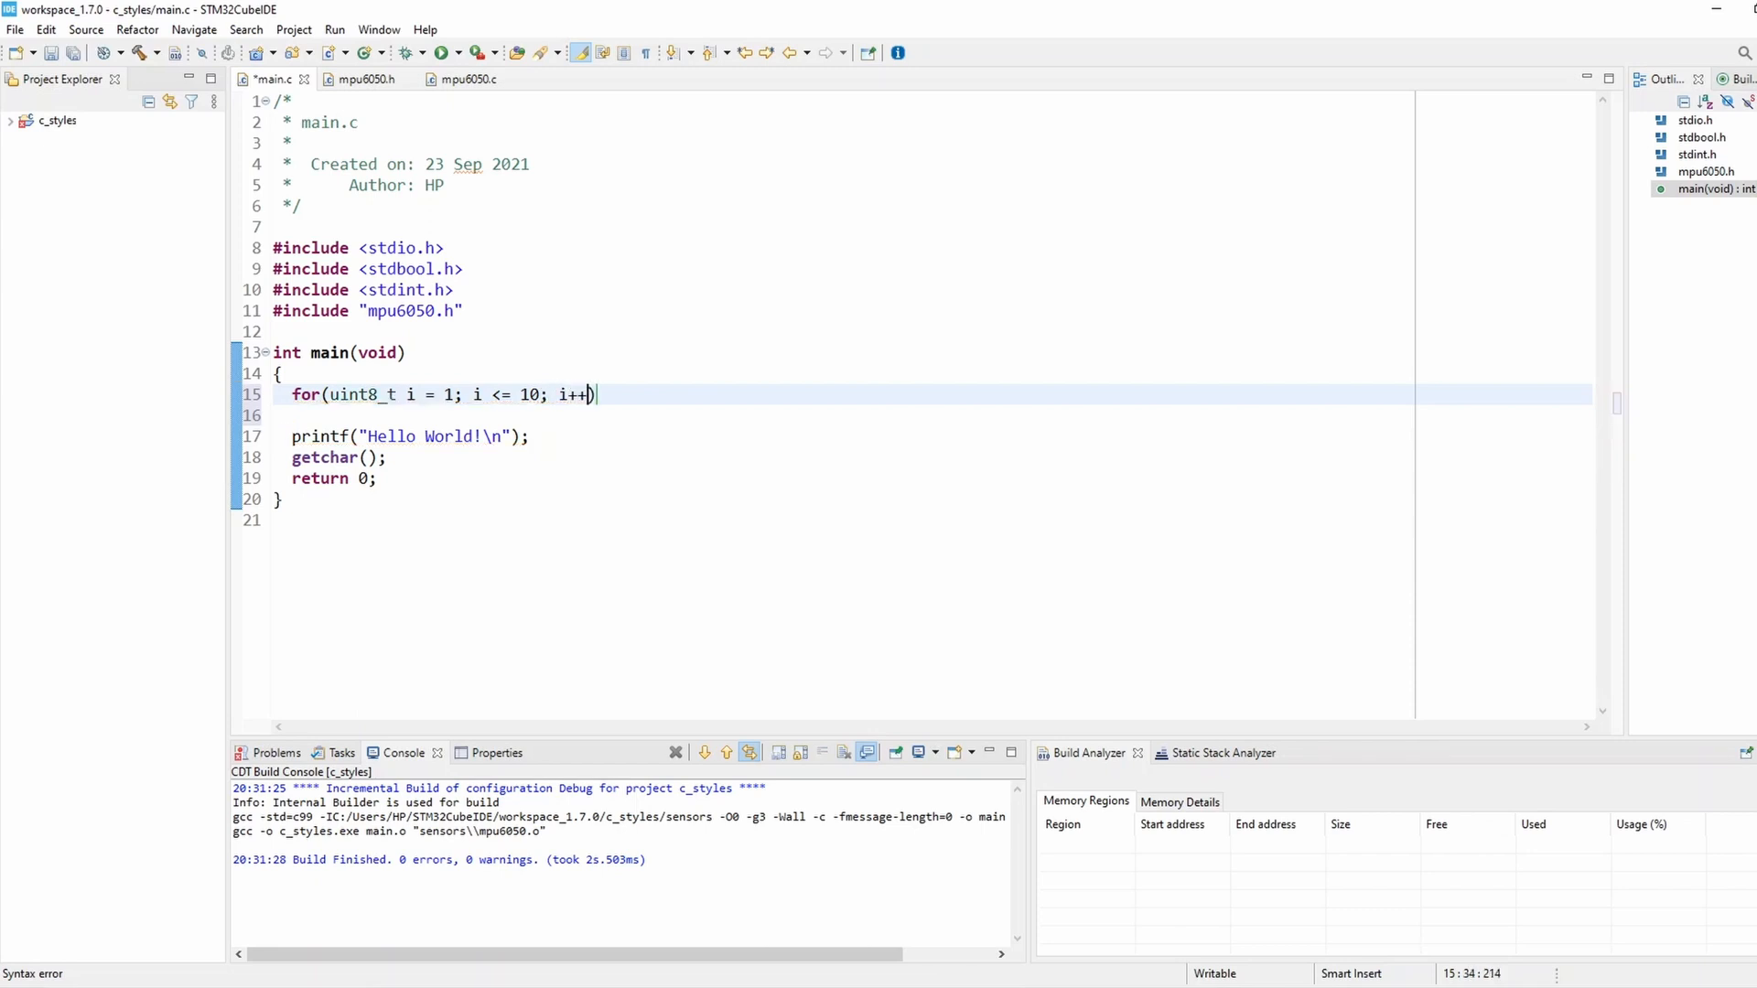
{"action": "type", "text": "{"}
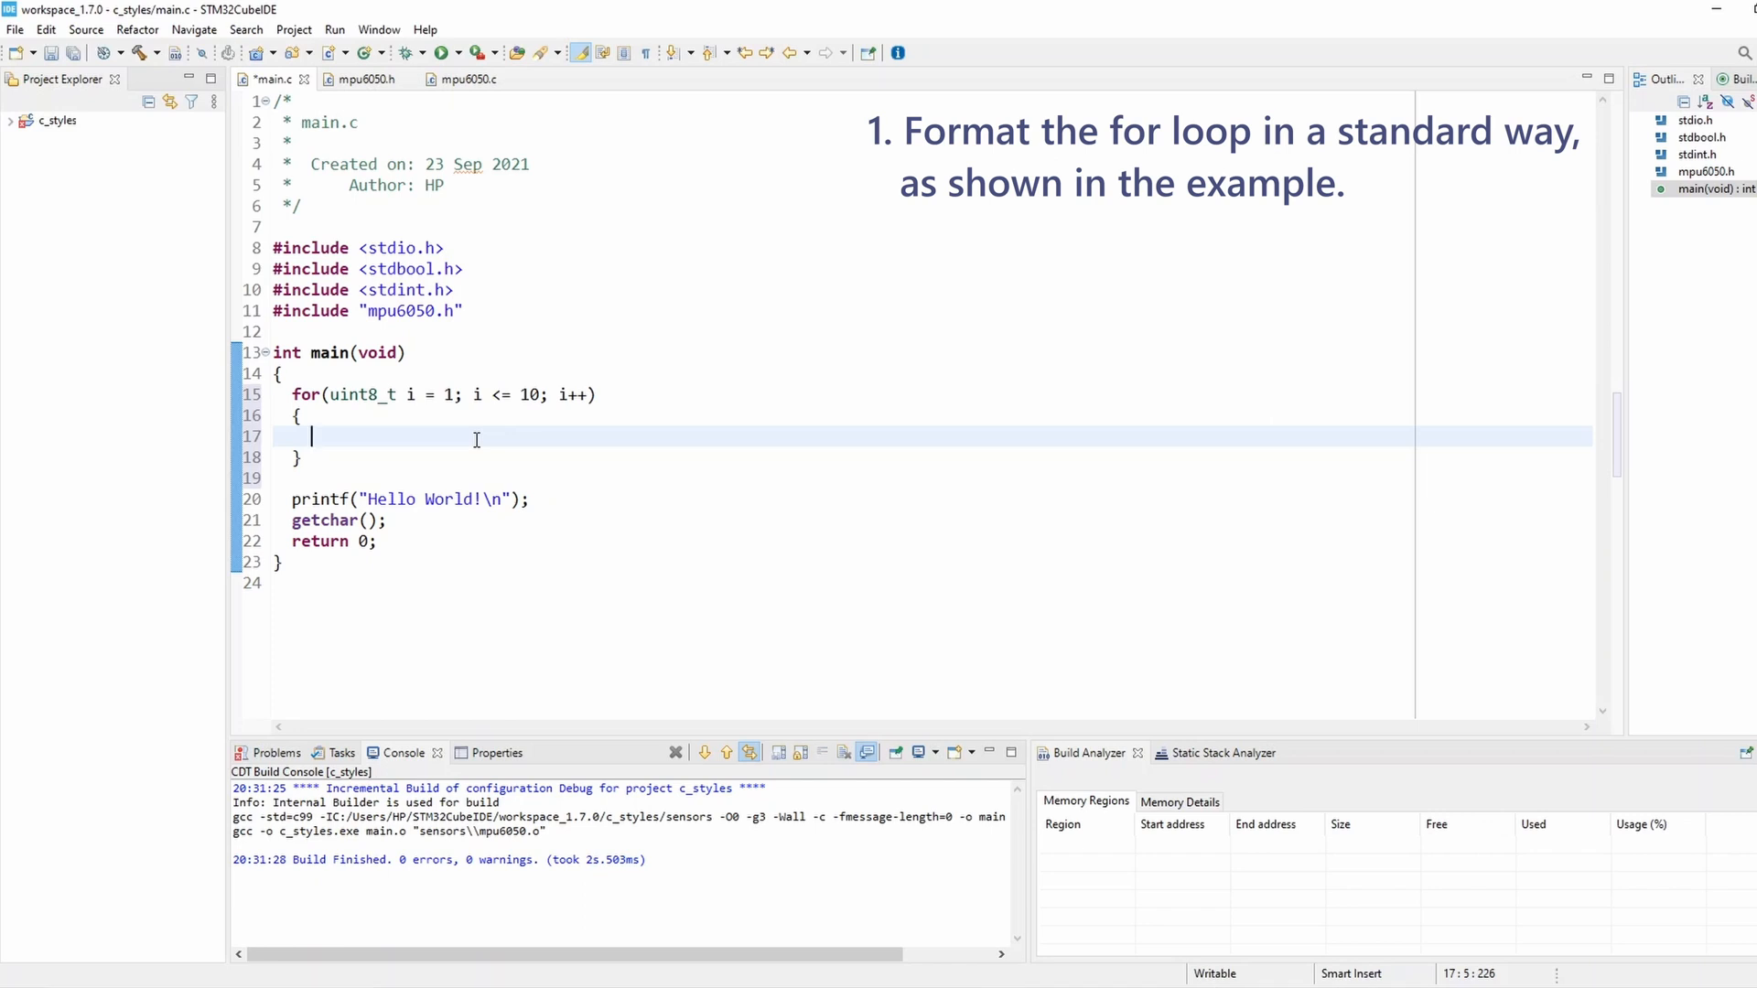
- Fill the loop body with printf("Counter = %d\n", i); to print the counter each pass
{"action": "type", "text": "printf()"}
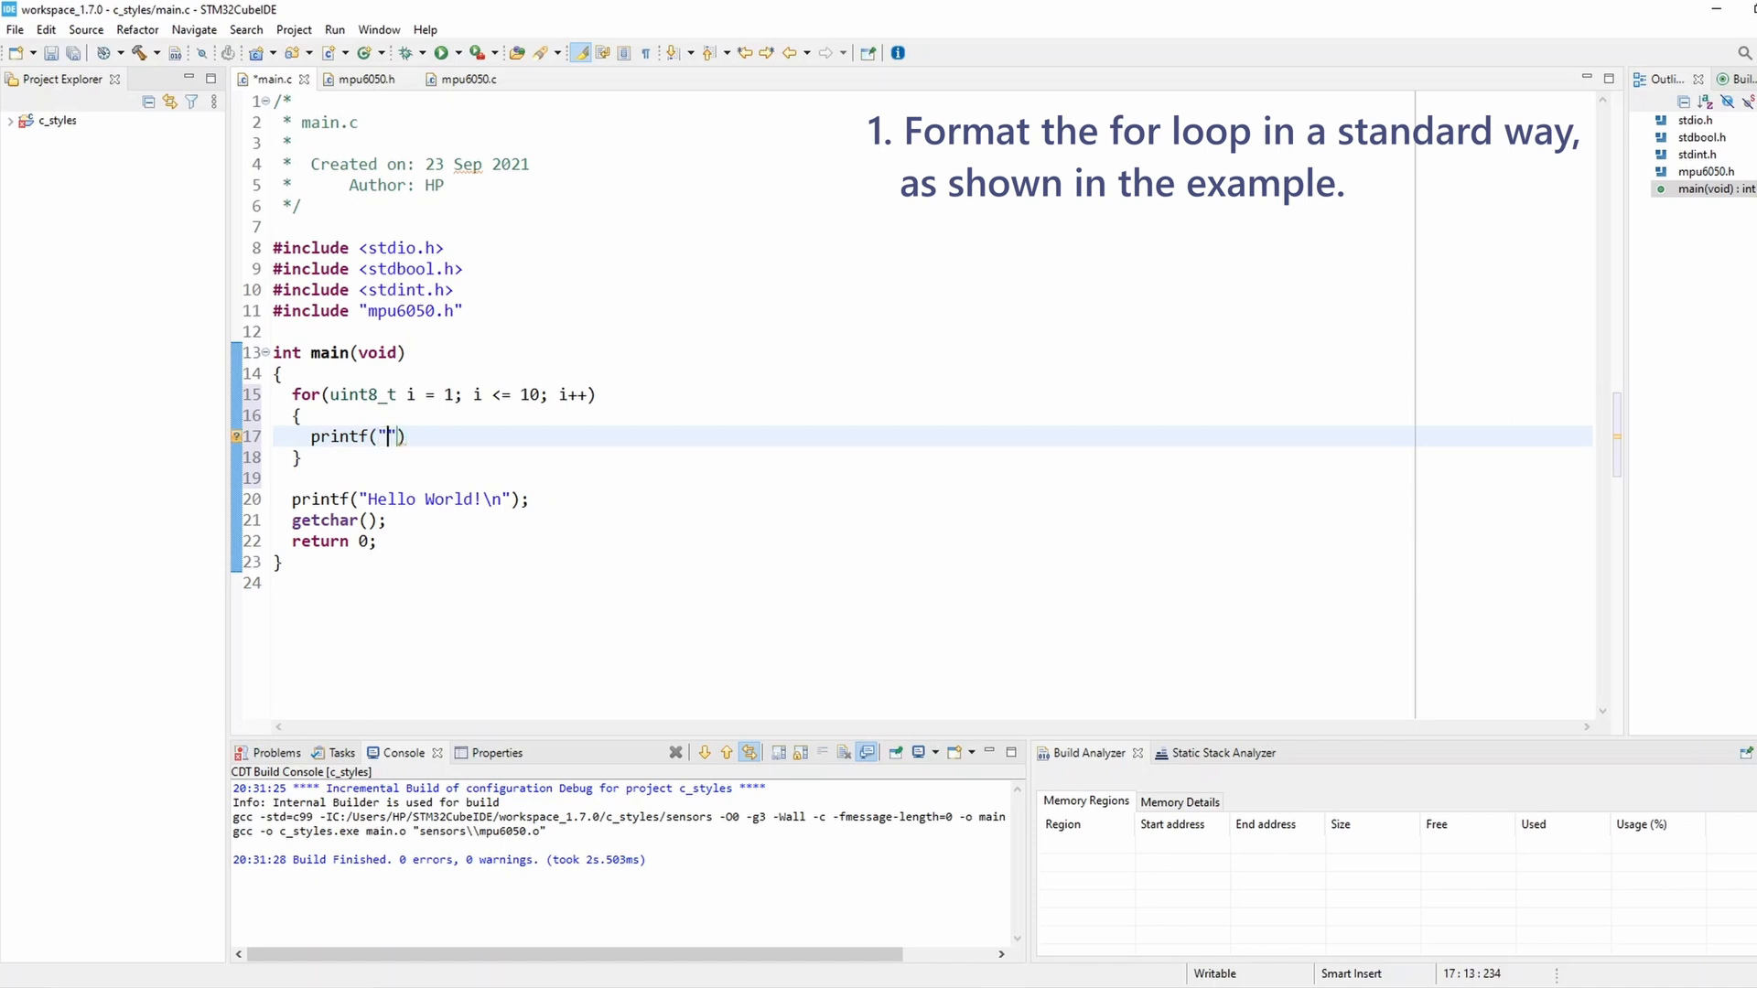
{"action": "type", "text": "Counter"}
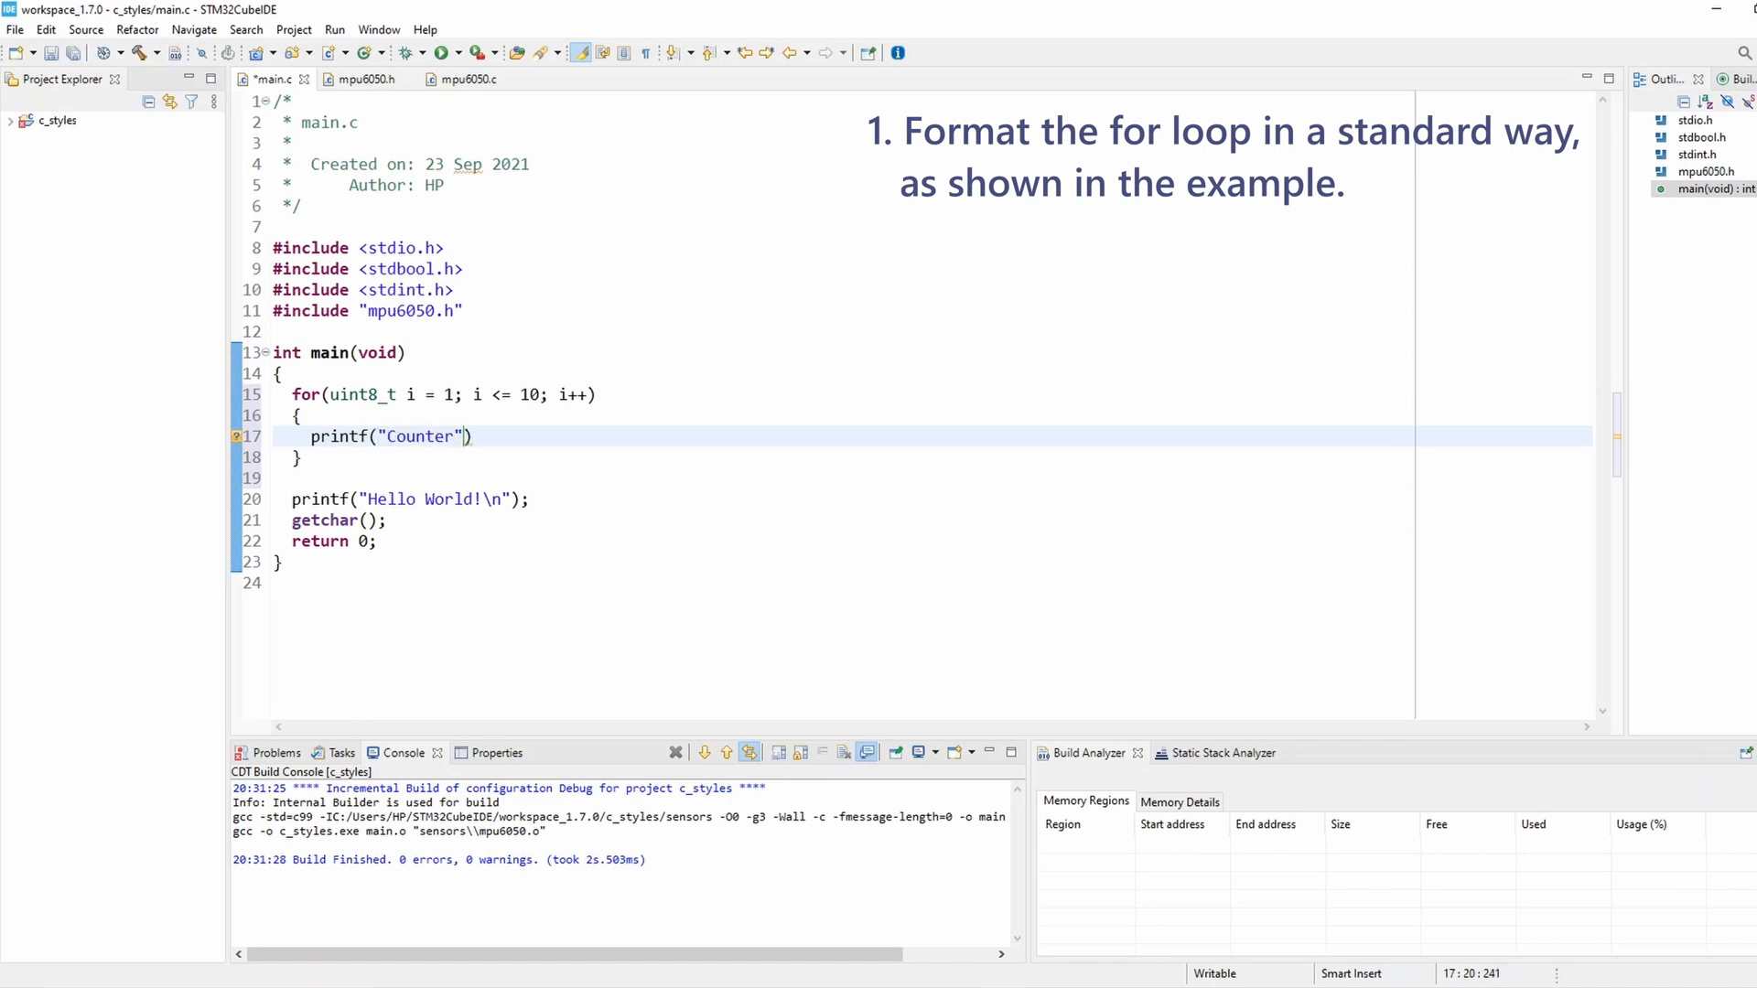
{"action": "type", "text": "= %d"}
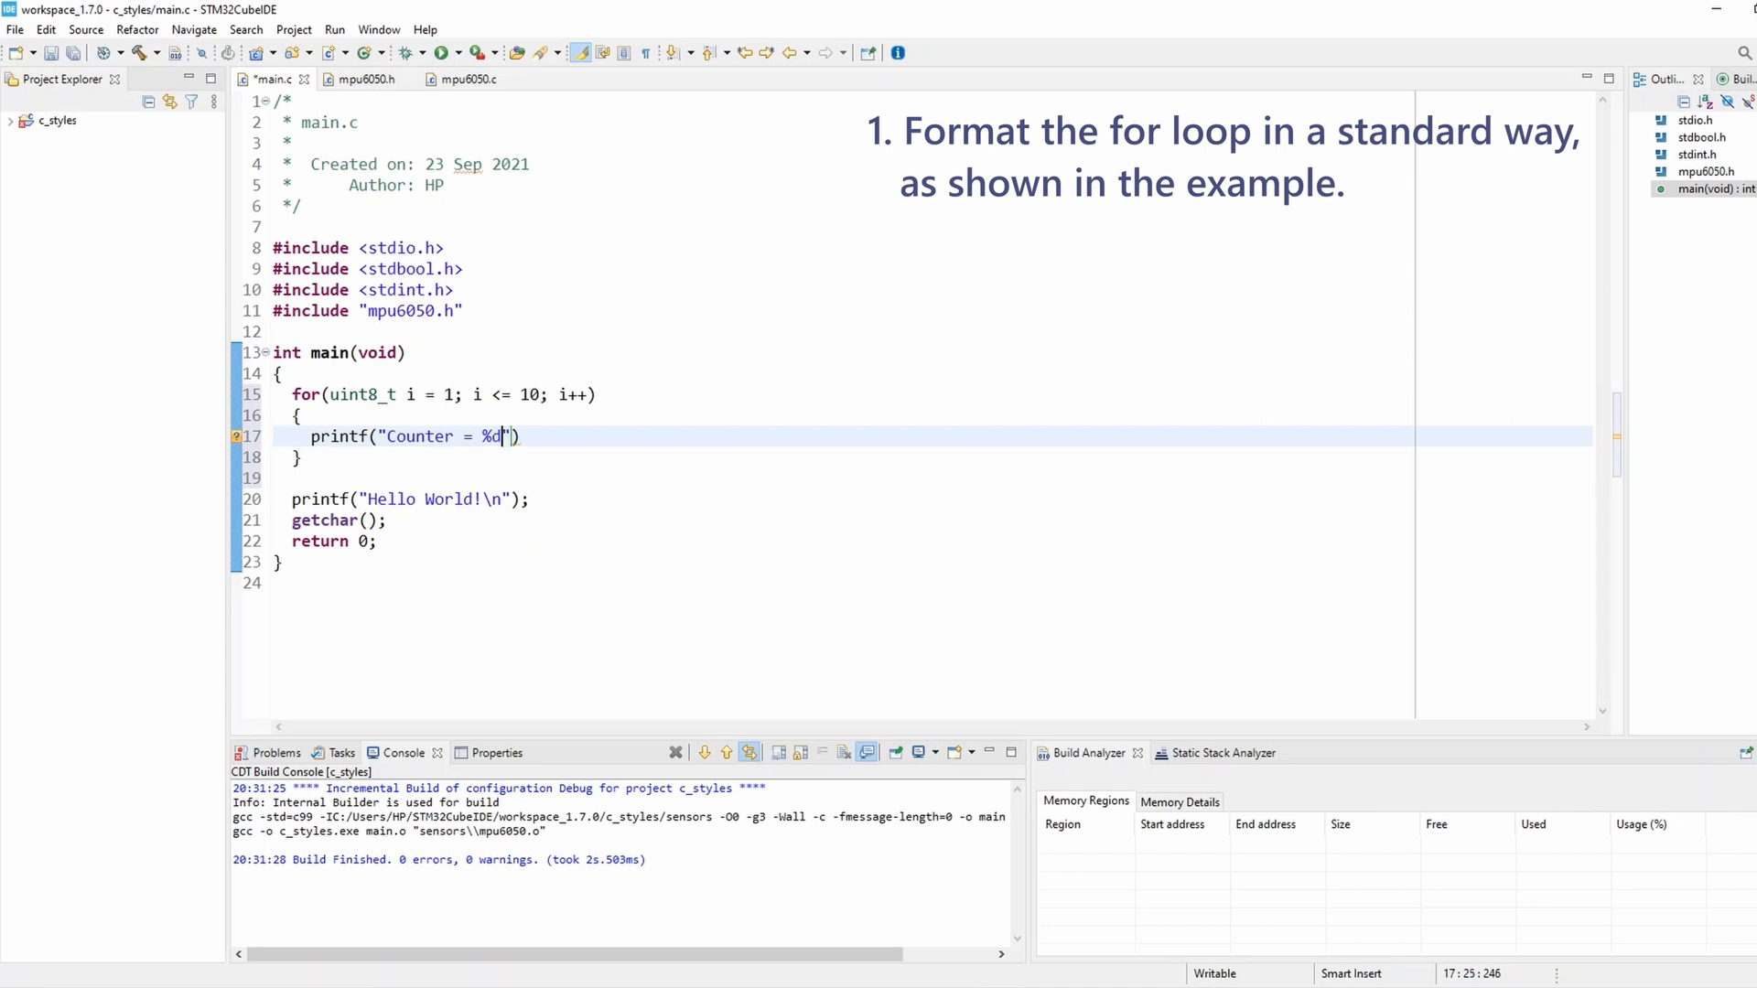
{"action": "type", "text": "\\n"}
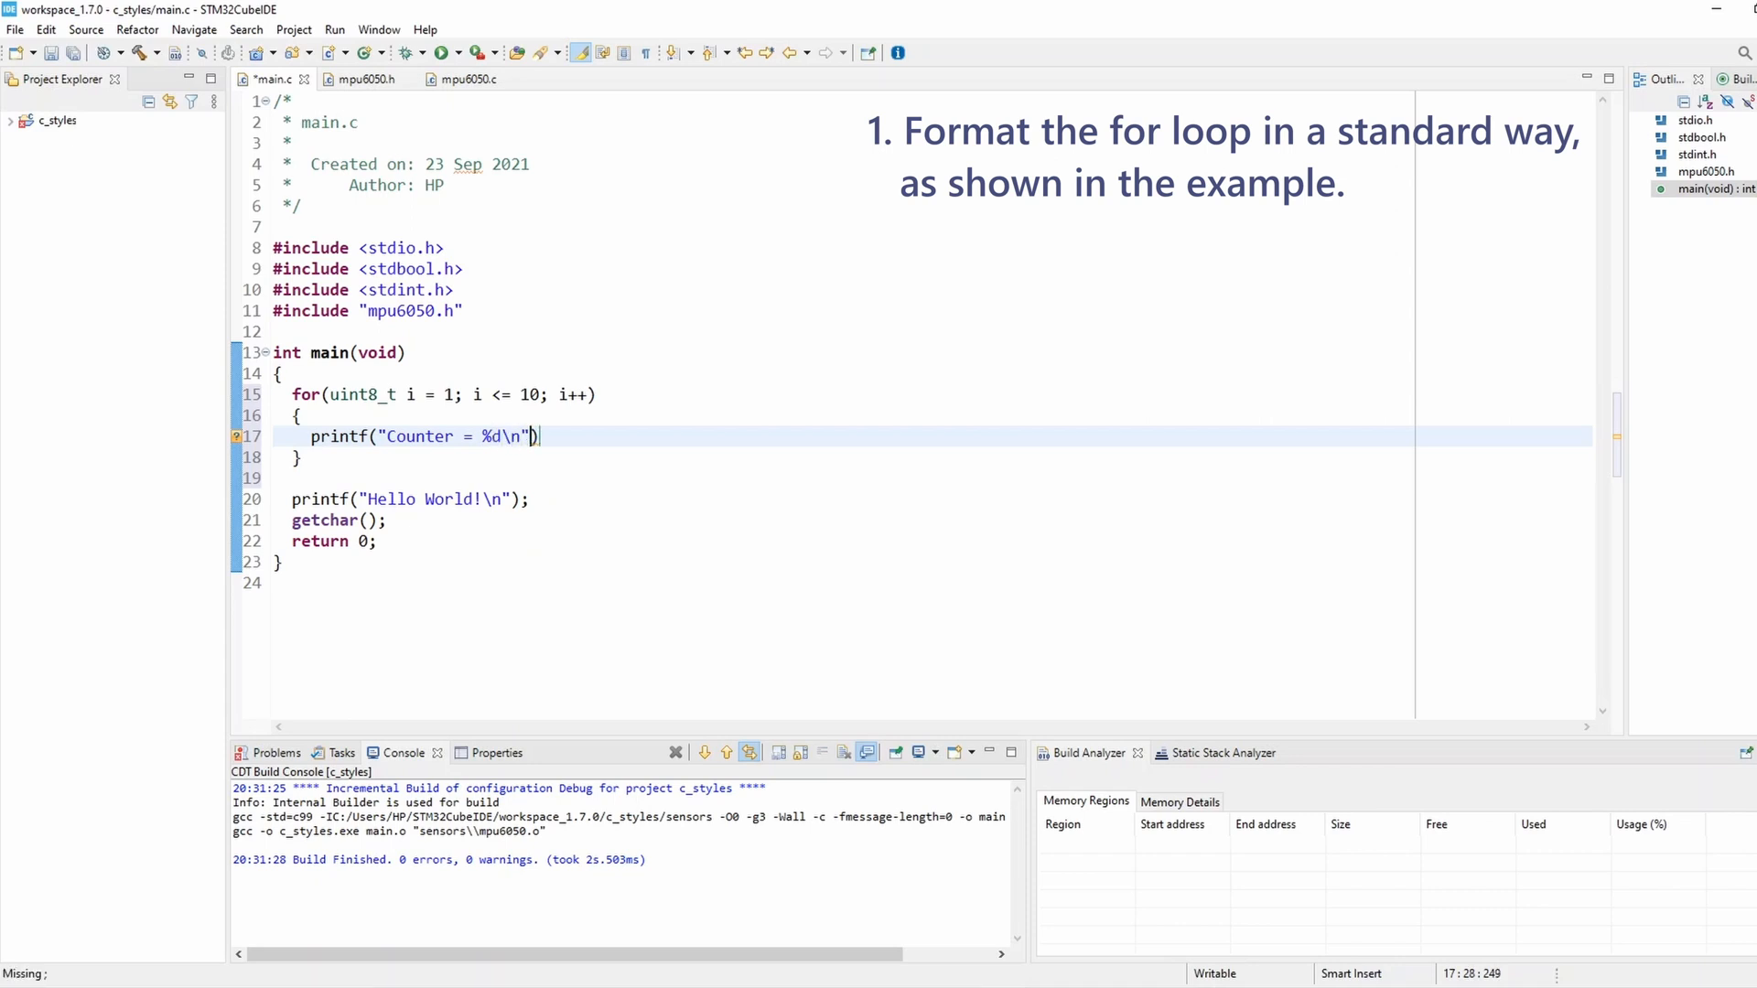
{"action": "type", "text": ", i"}
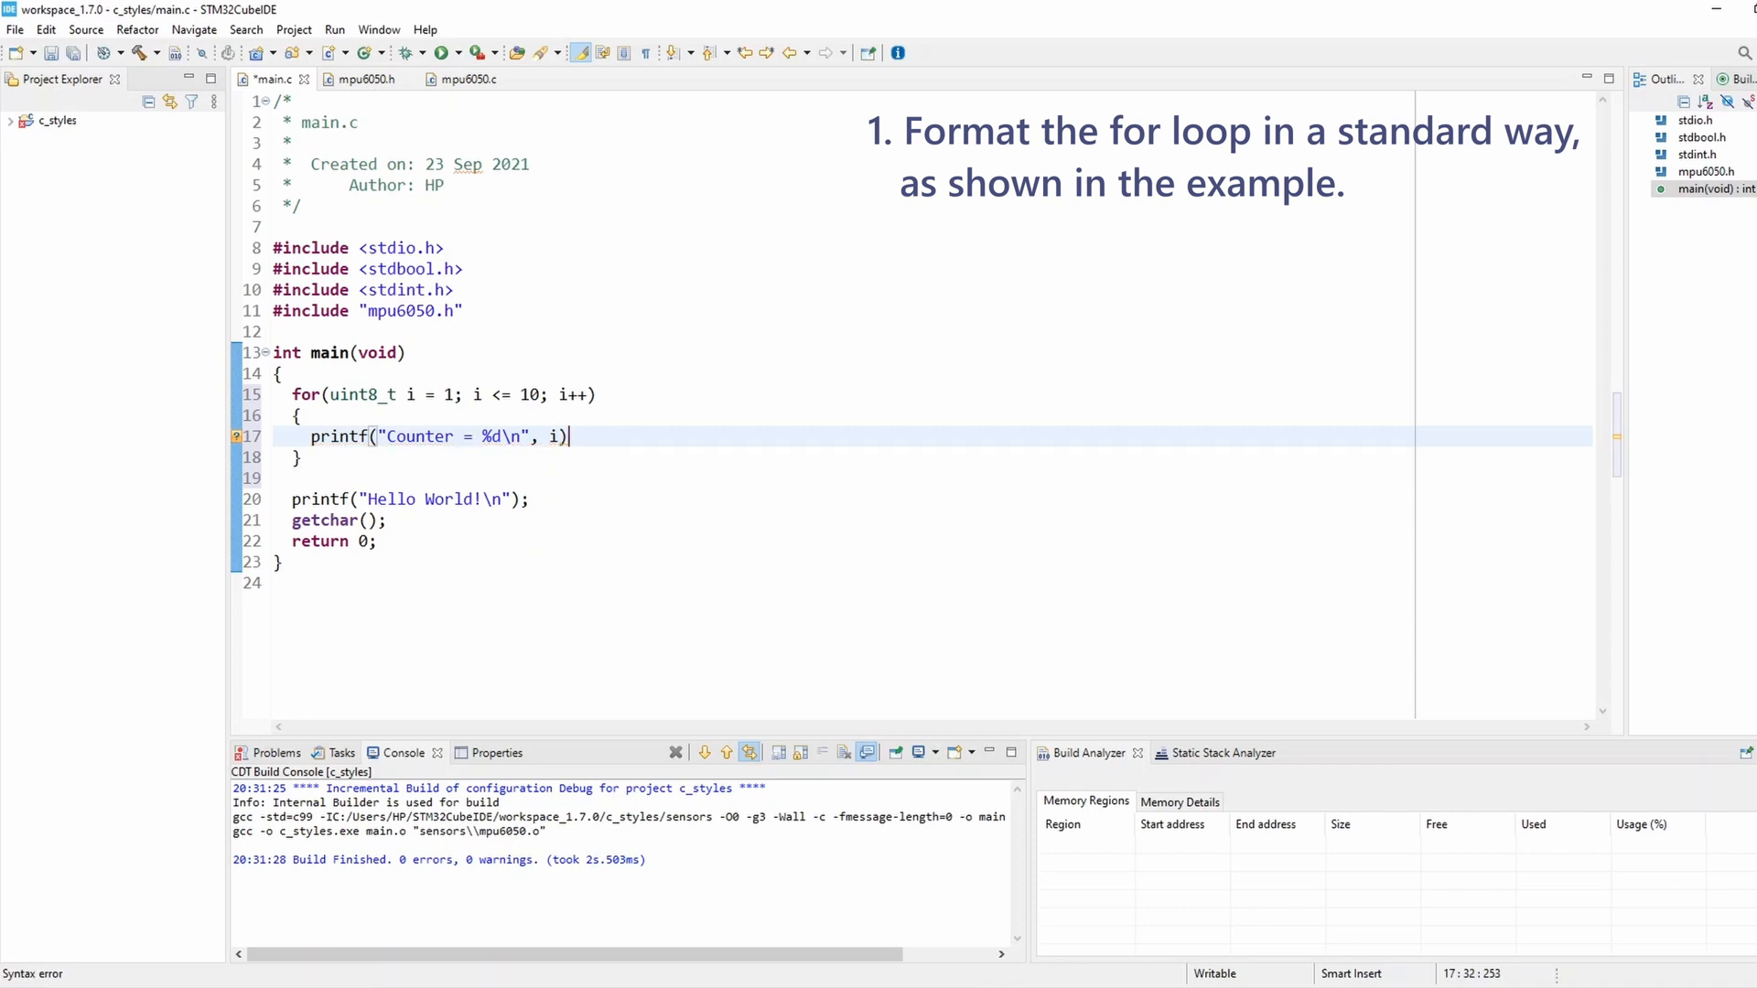
{"action": "type", "text": ";"}
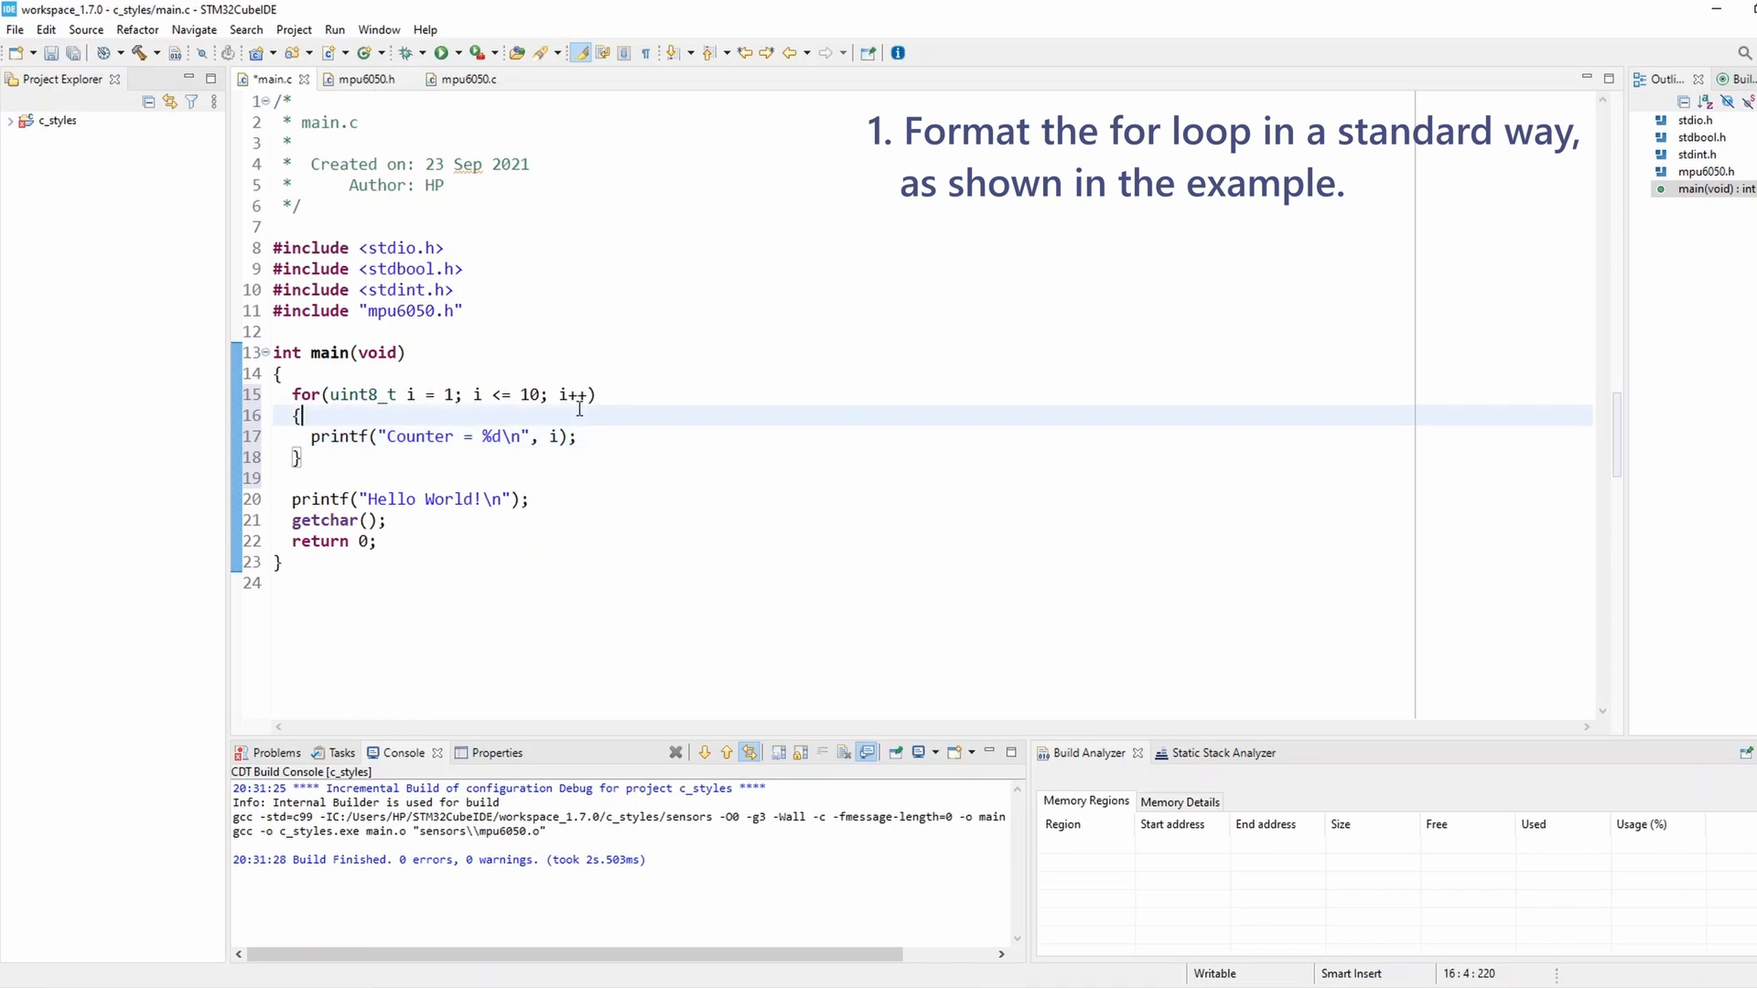
- Reformat the loop braces onto their own lines and start a #define C line below the includes
{"action": "double_click", "coordinate": [529, 394]}
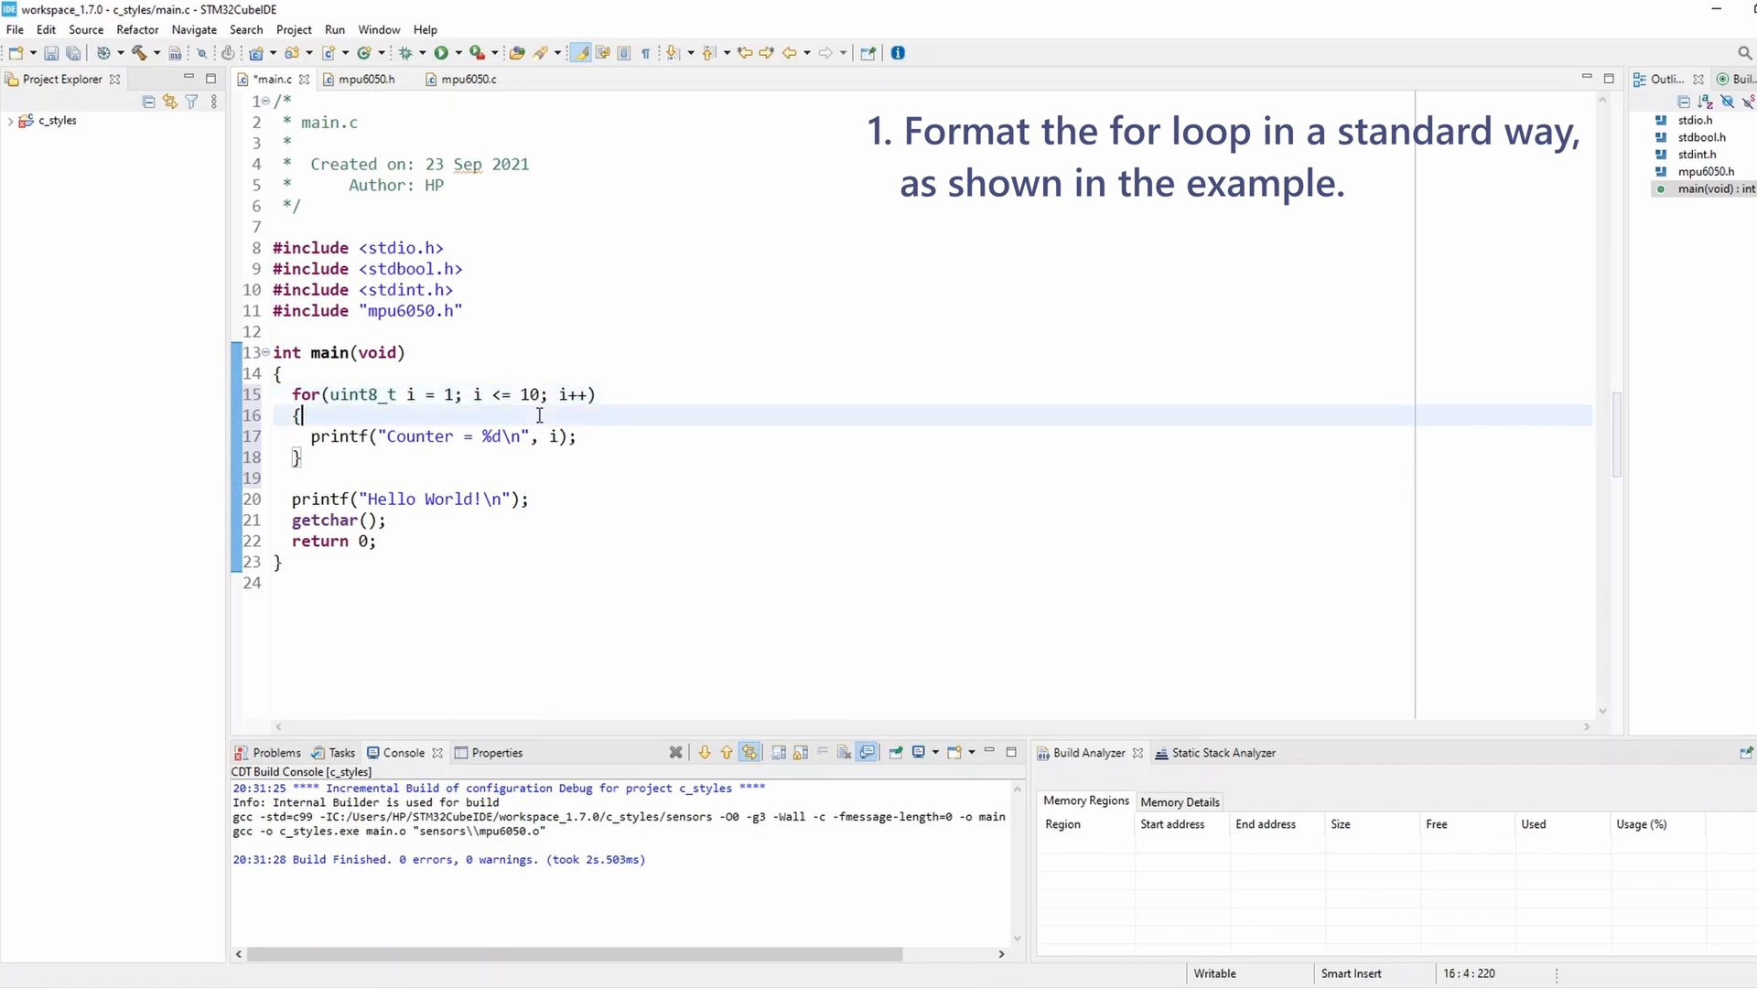
{"action": "double_click", "coordinate": [528, 395]}
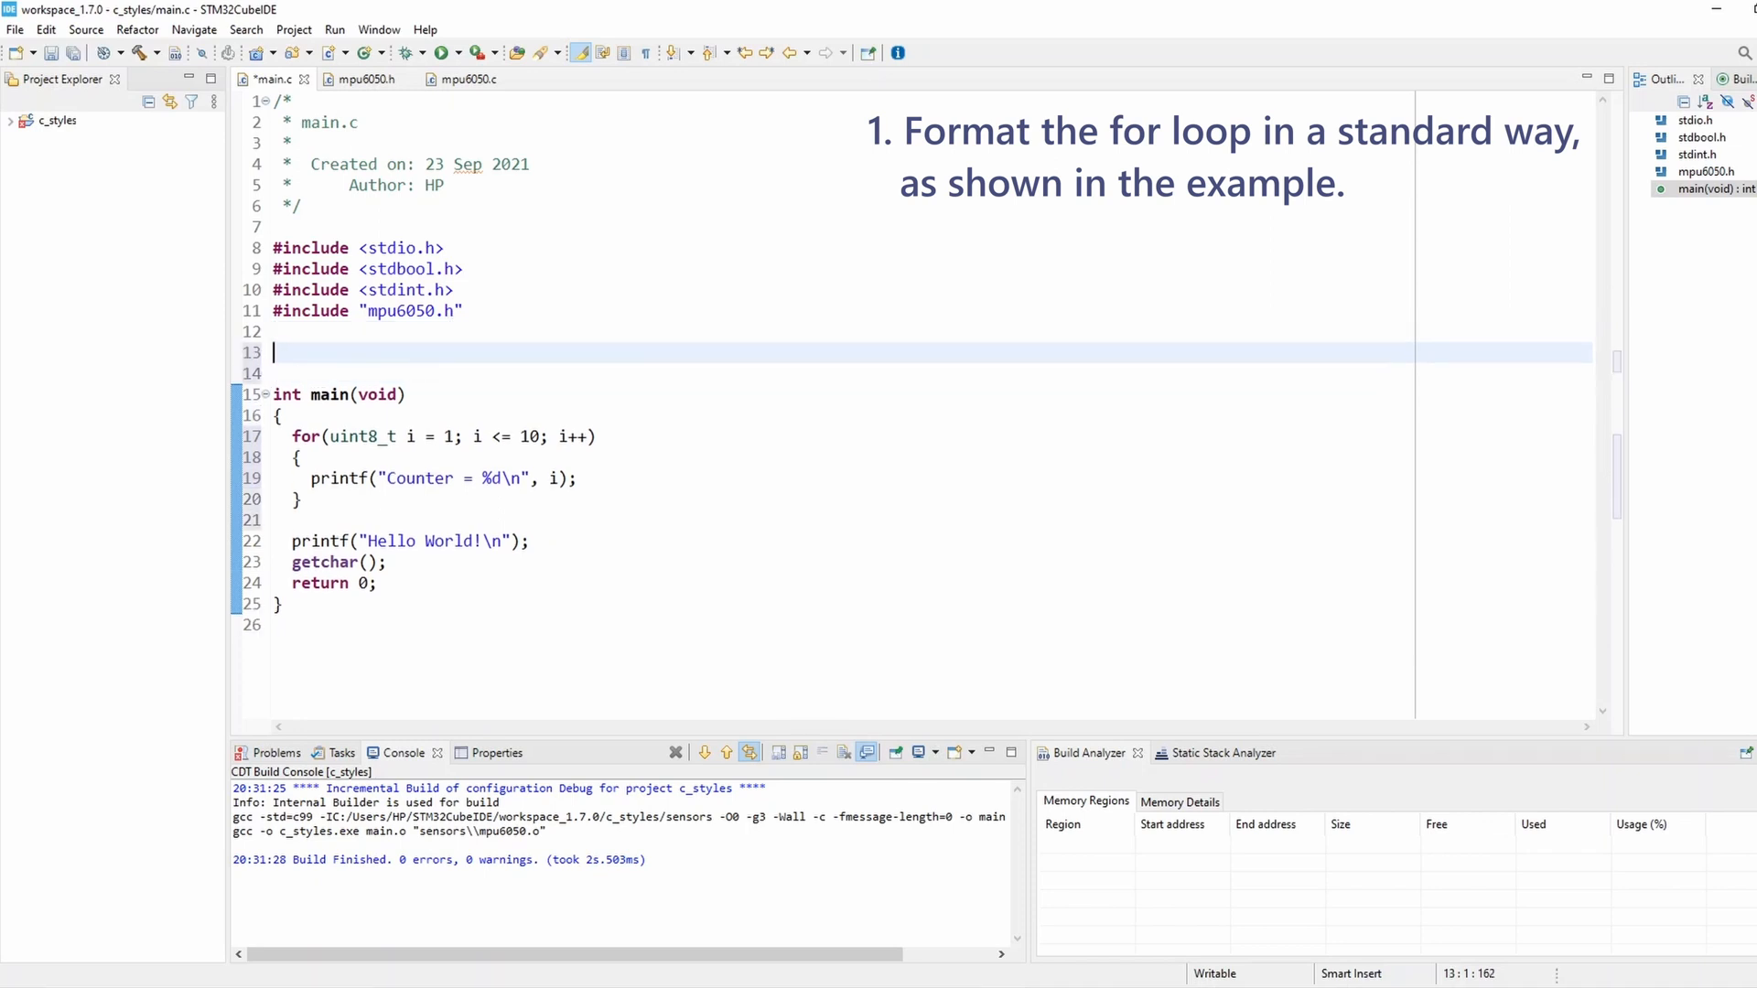
{"action": "type", "text": "#define C"}
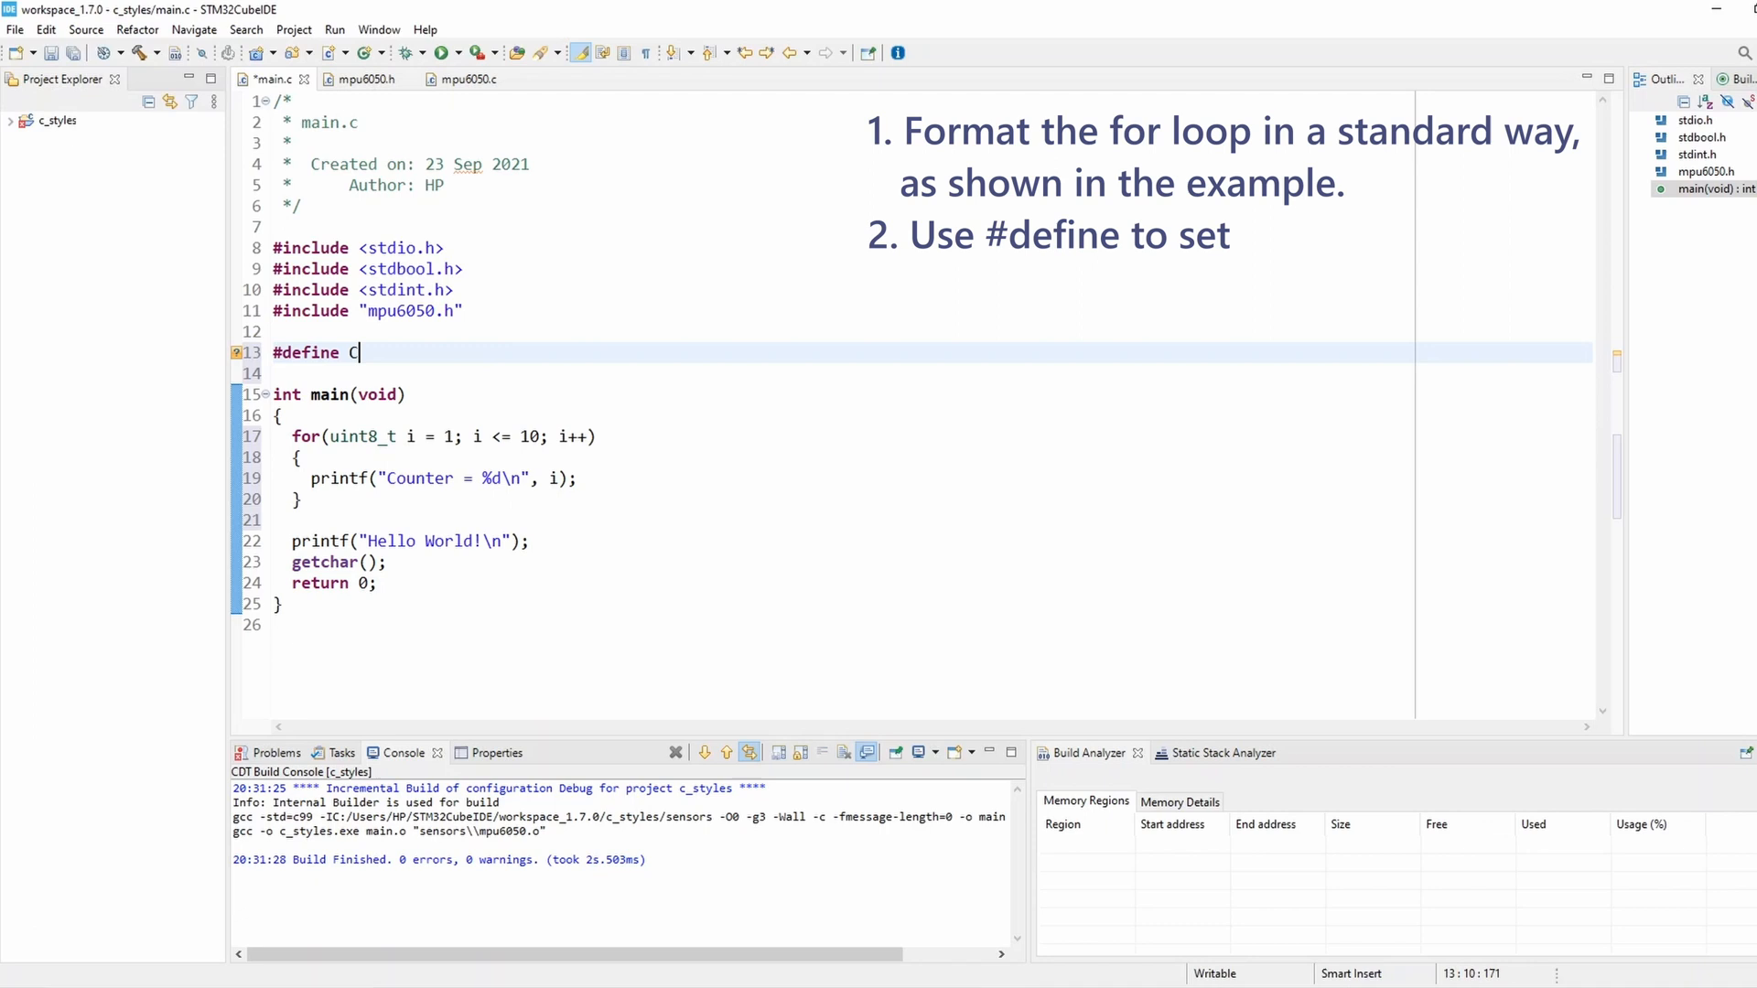
- Complete the macro as #define COUNTER_MAX (10), trying (5*2) before settling on (10)
{"action": "type", "text": "OUNTER_MAX"}
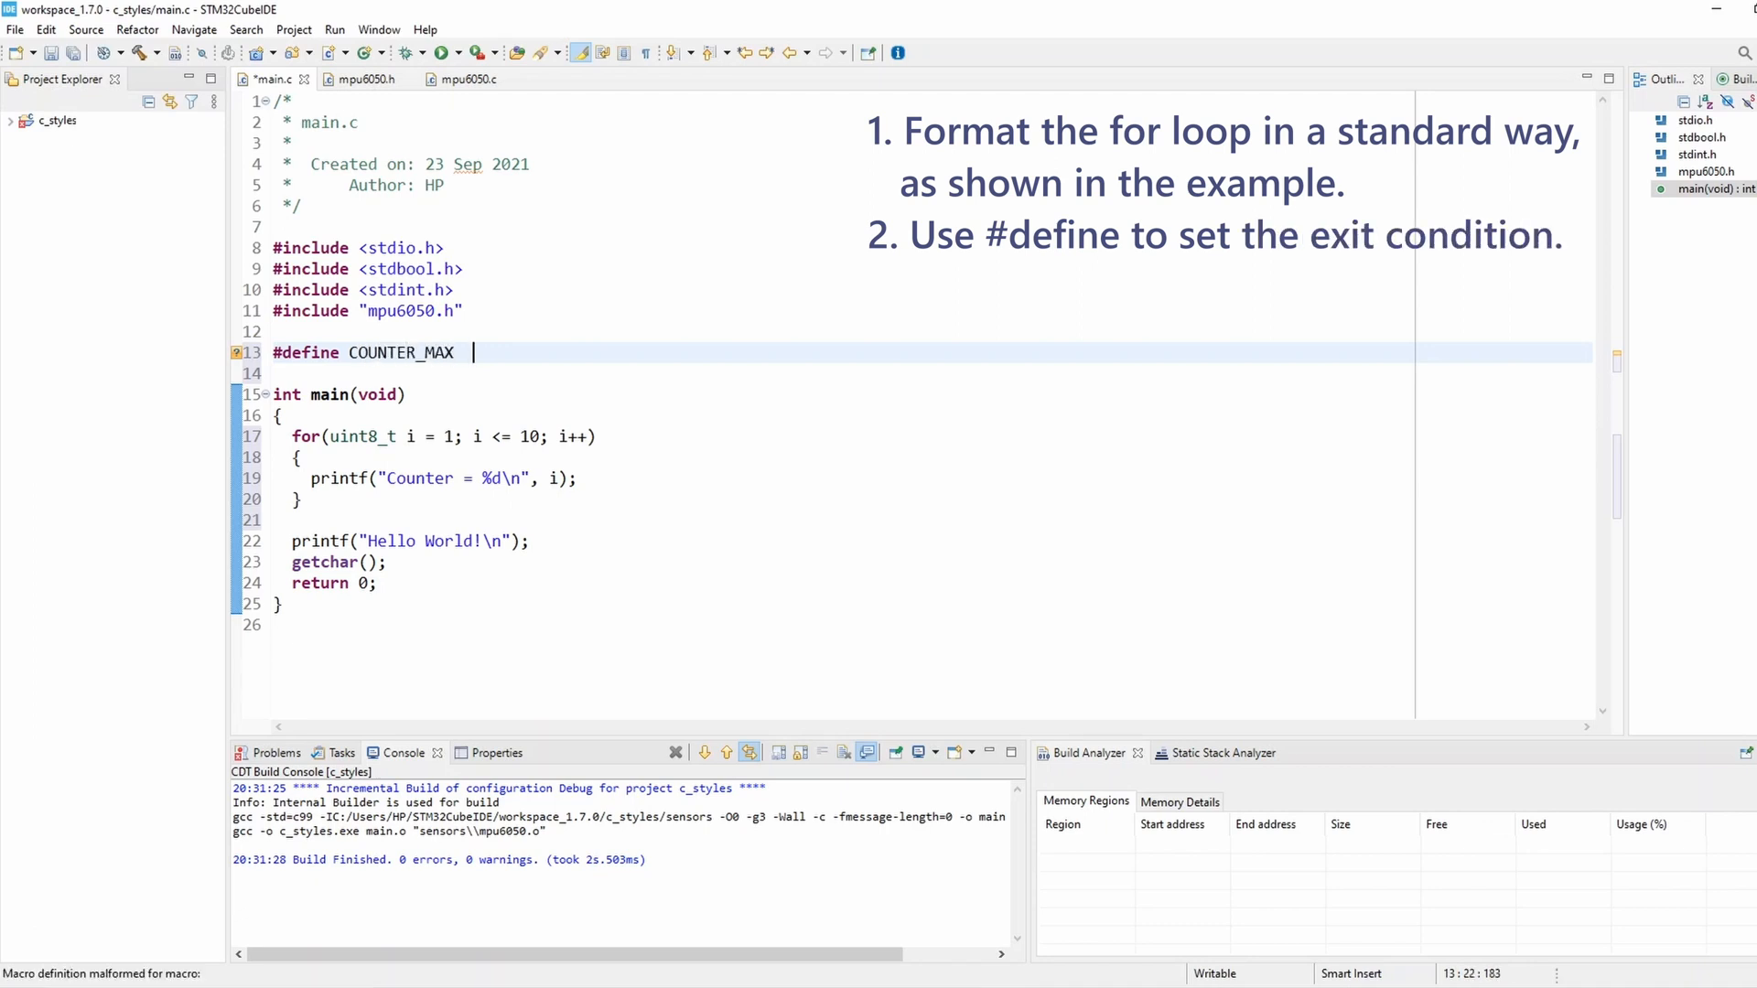
{"action": "type", "text": "10)"}
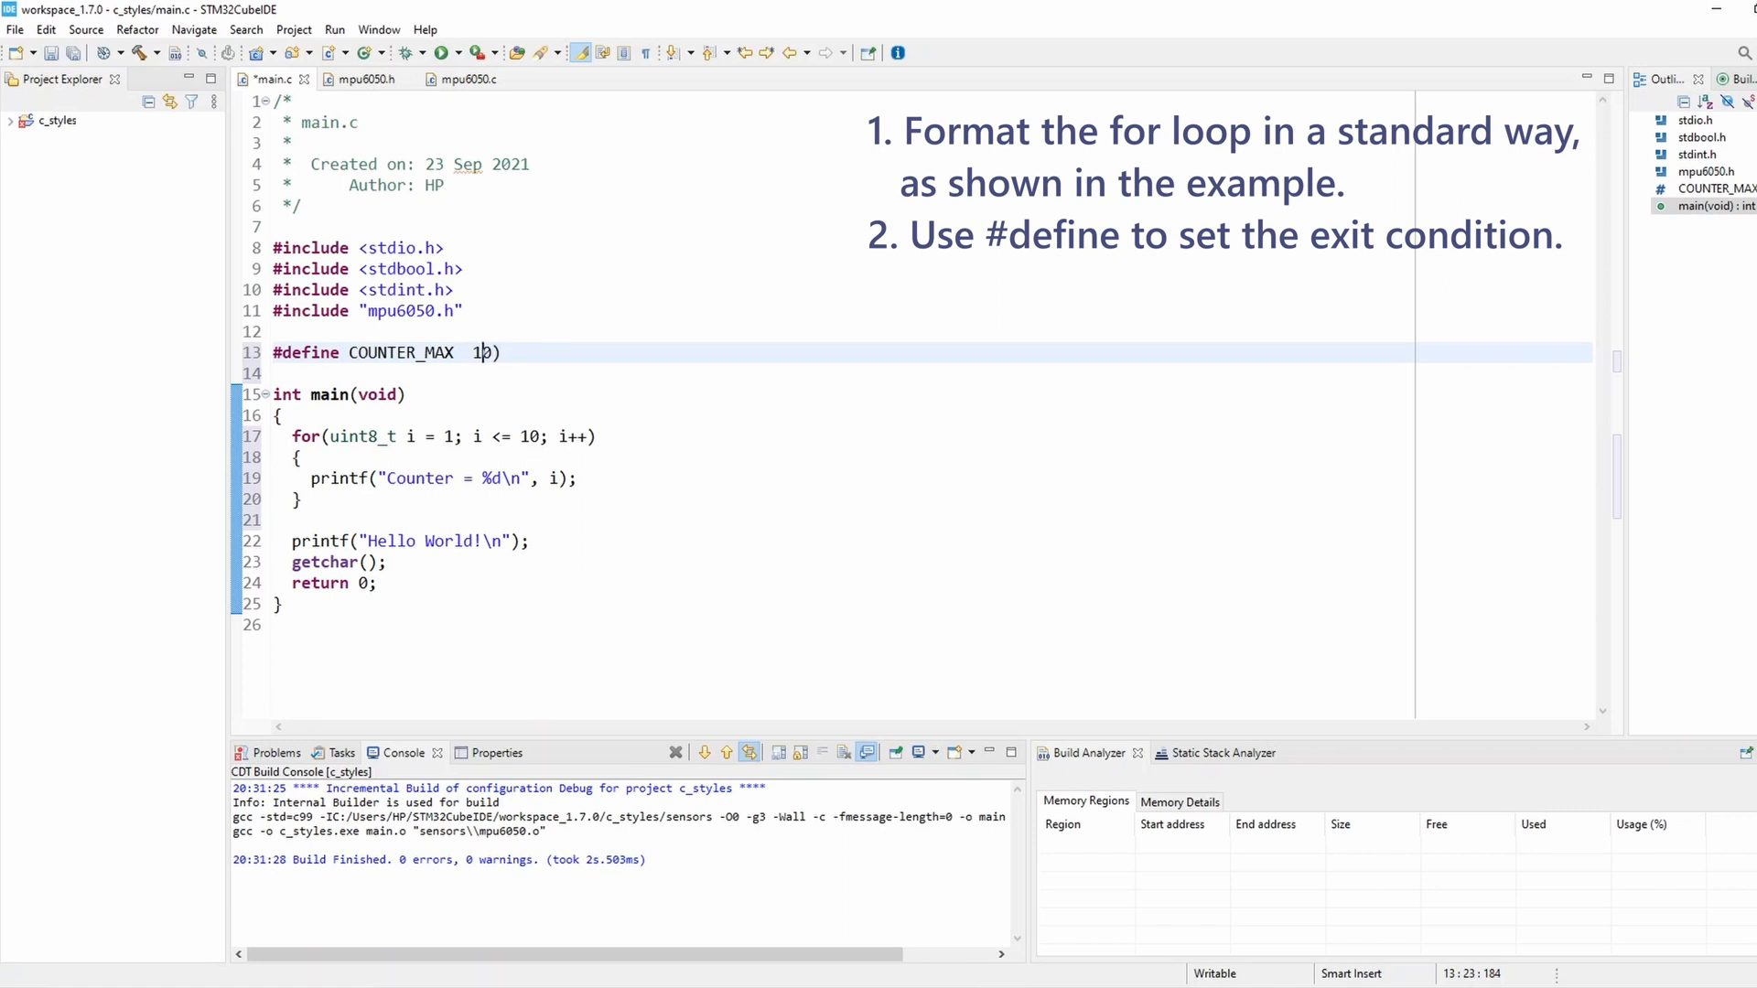
{"action": "type", "text": "("}
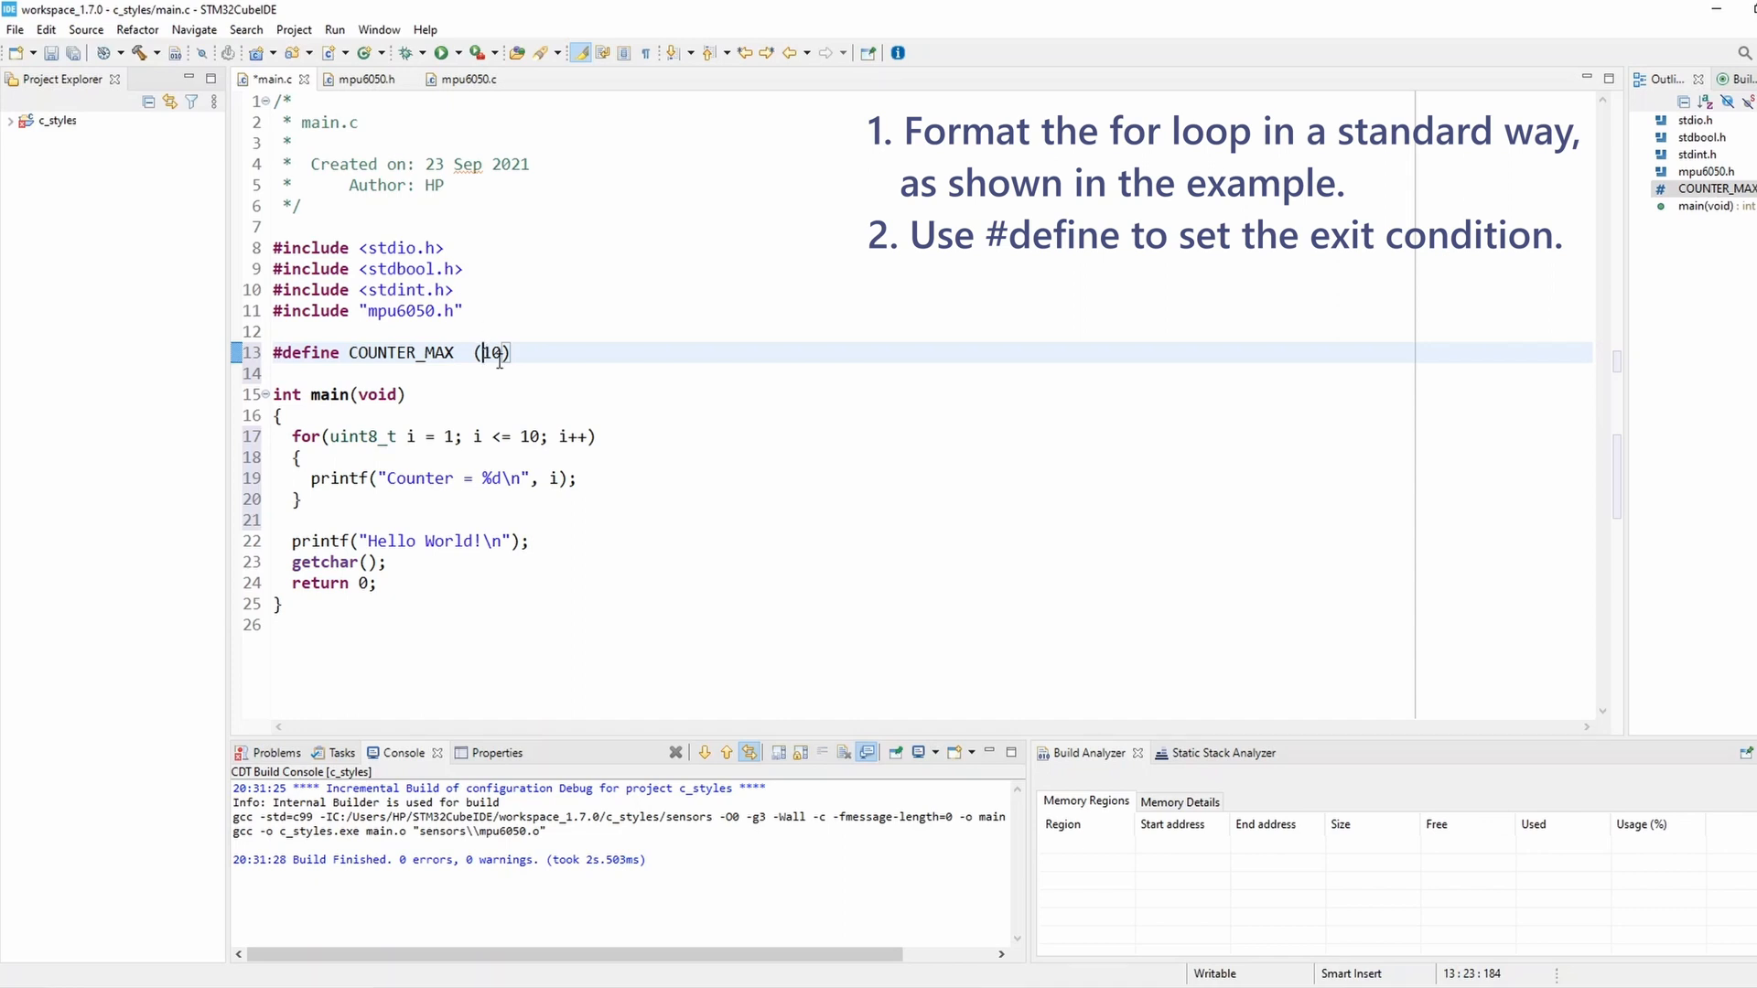
{"action": "type", "text": "5*"}
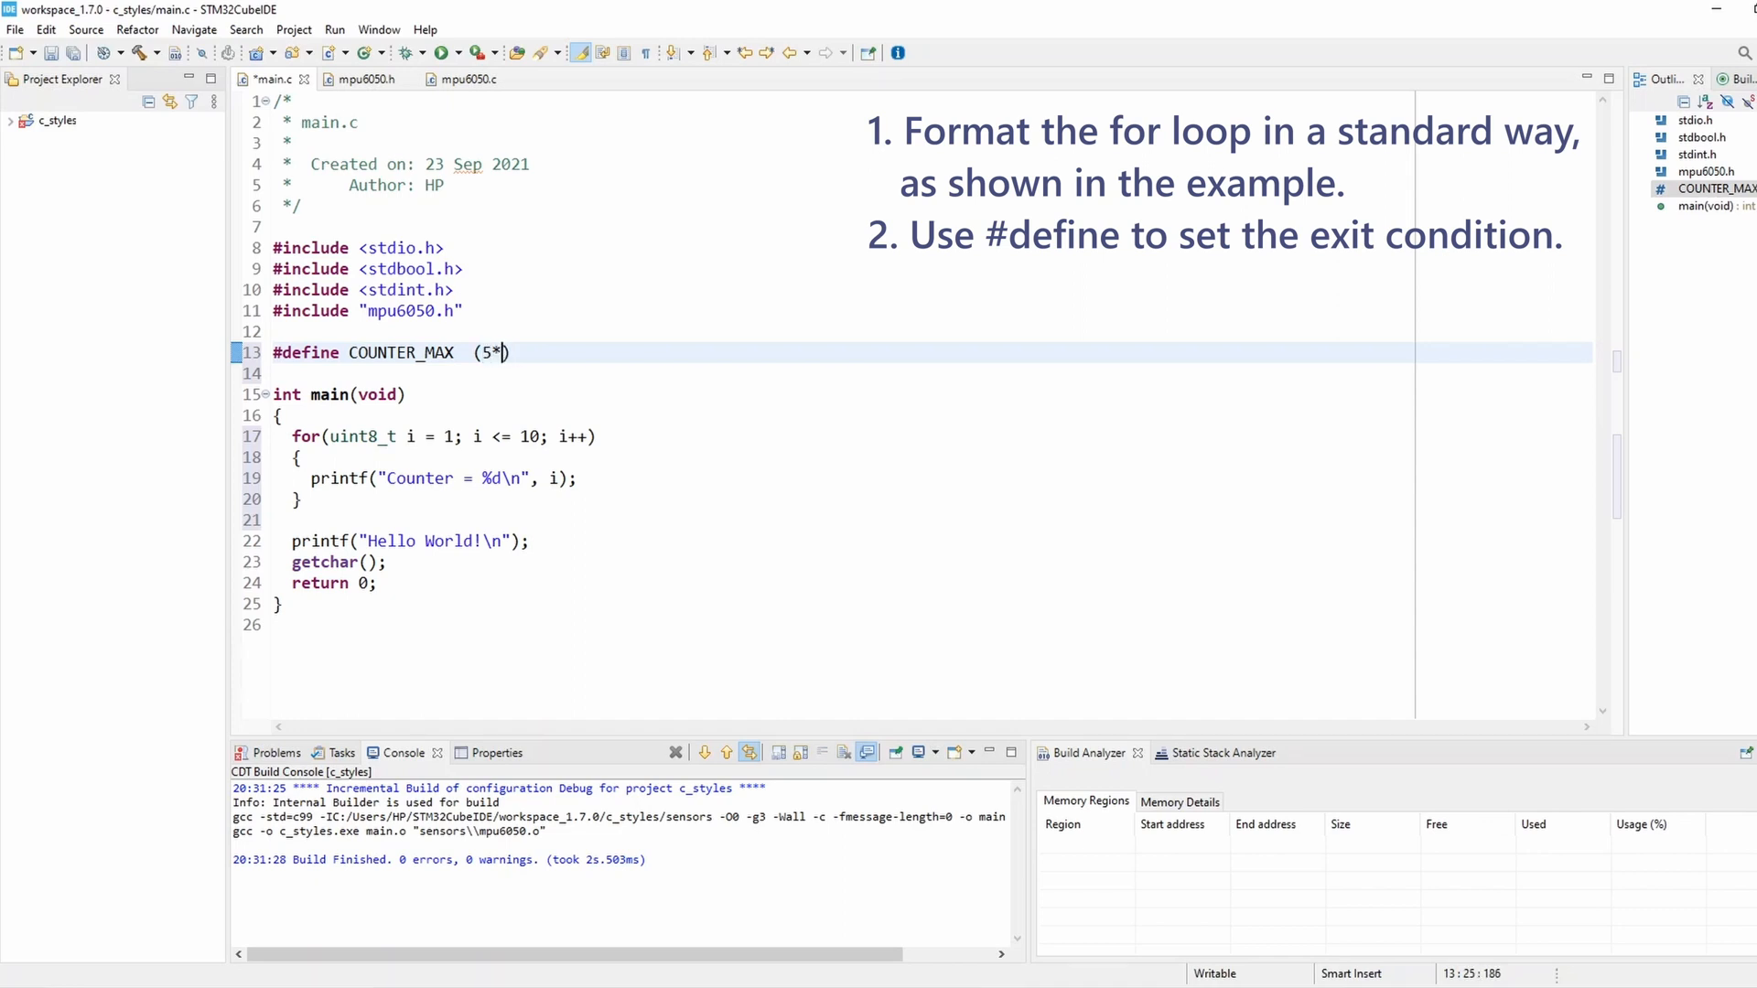
{"action": "type", "text": "2"}
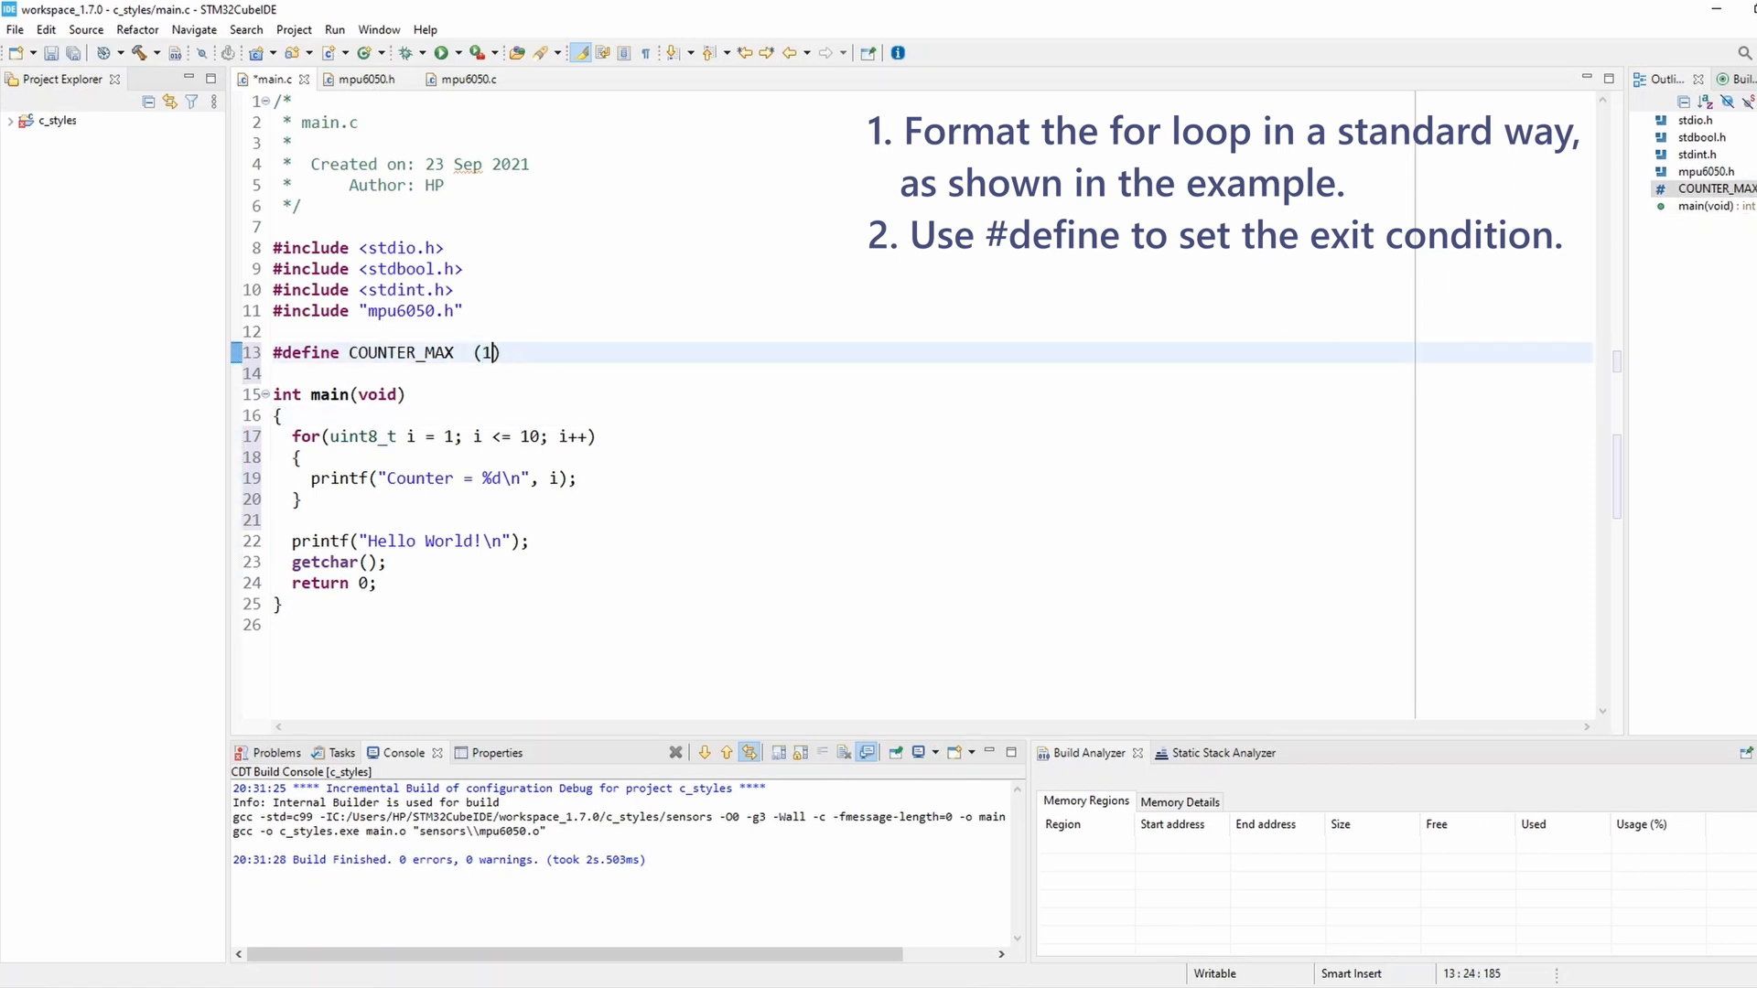
{"action": "type", "text": "0"}
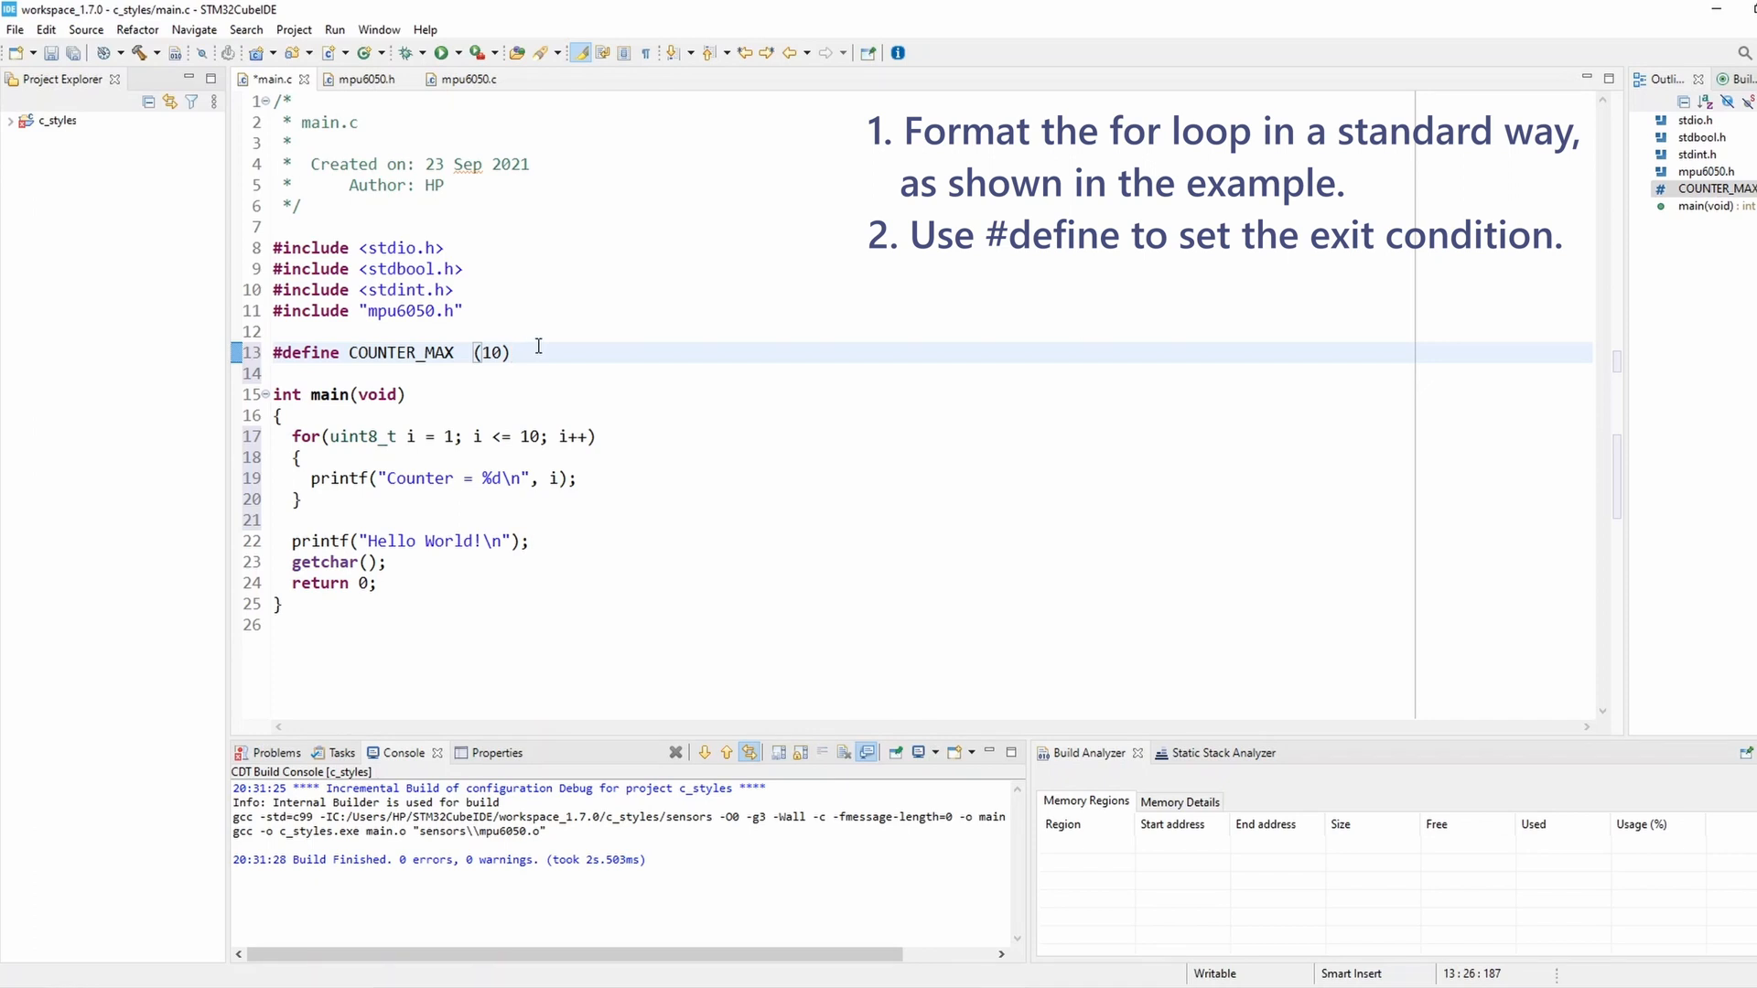
- Replace 10 in the loop condition with COUNTER_MAX, drop the duplicated loop, and rebuild with 0 errors
{"action": "double_click", "coordinate": [400, 352]}
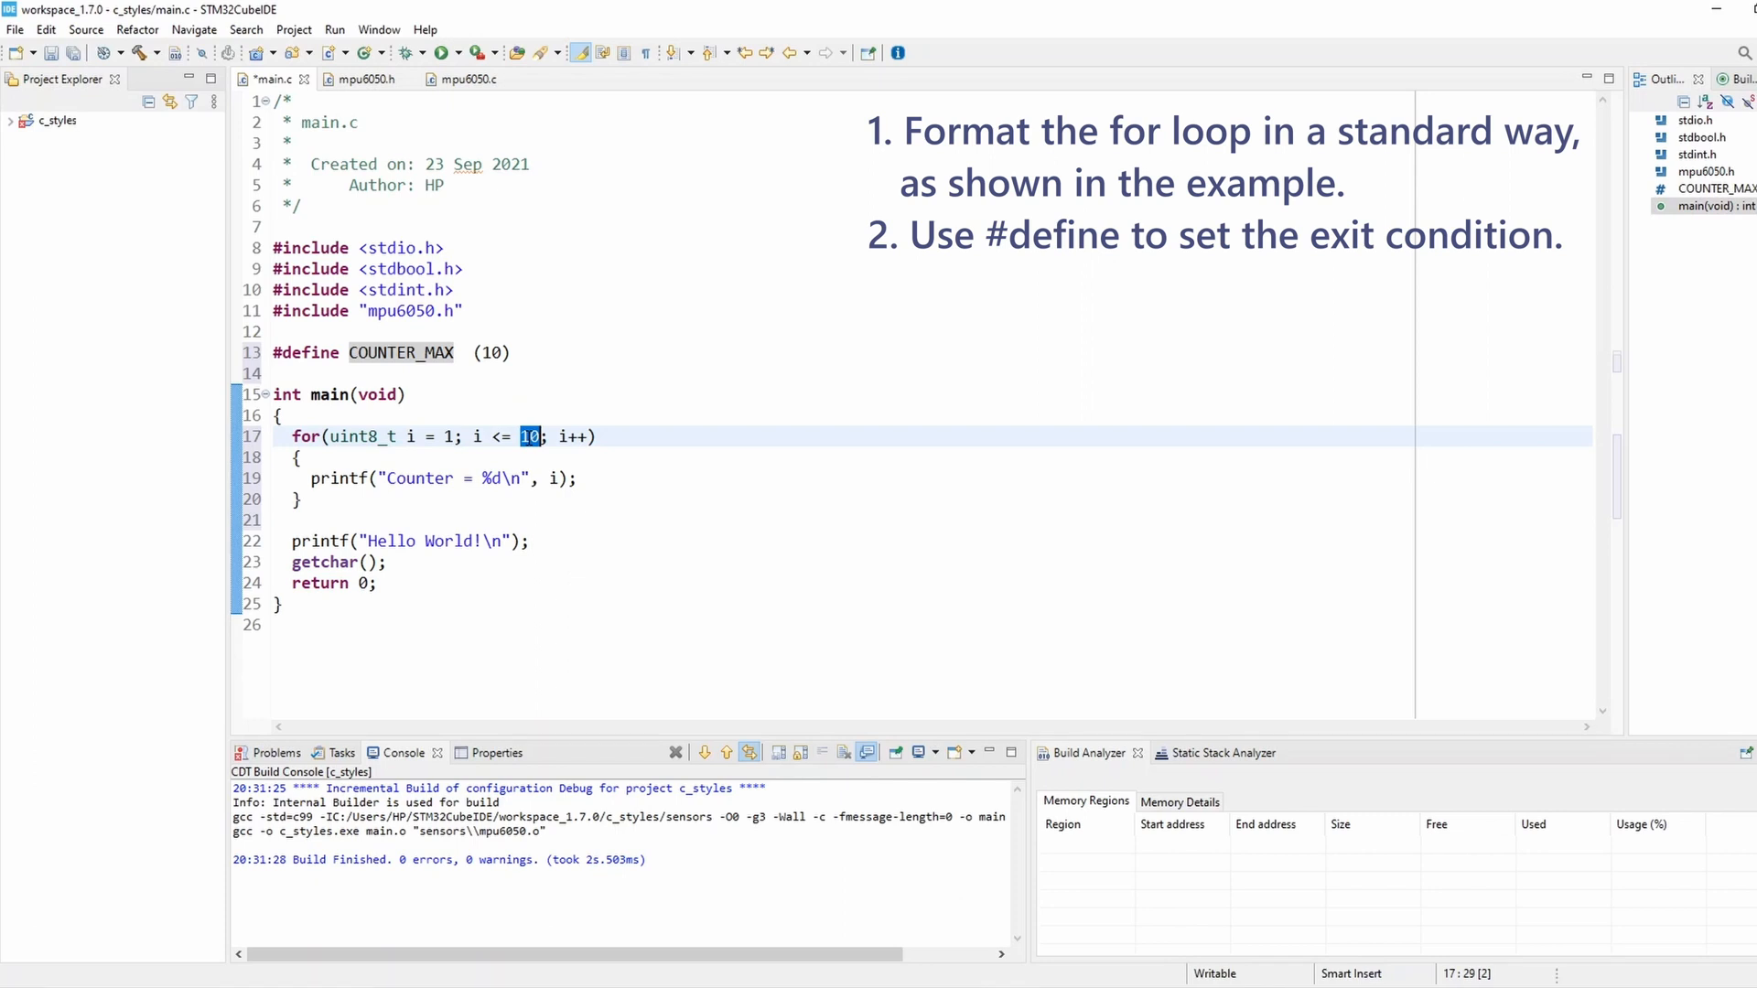
{"action": "type", "text": "COUNTER_MAX"}
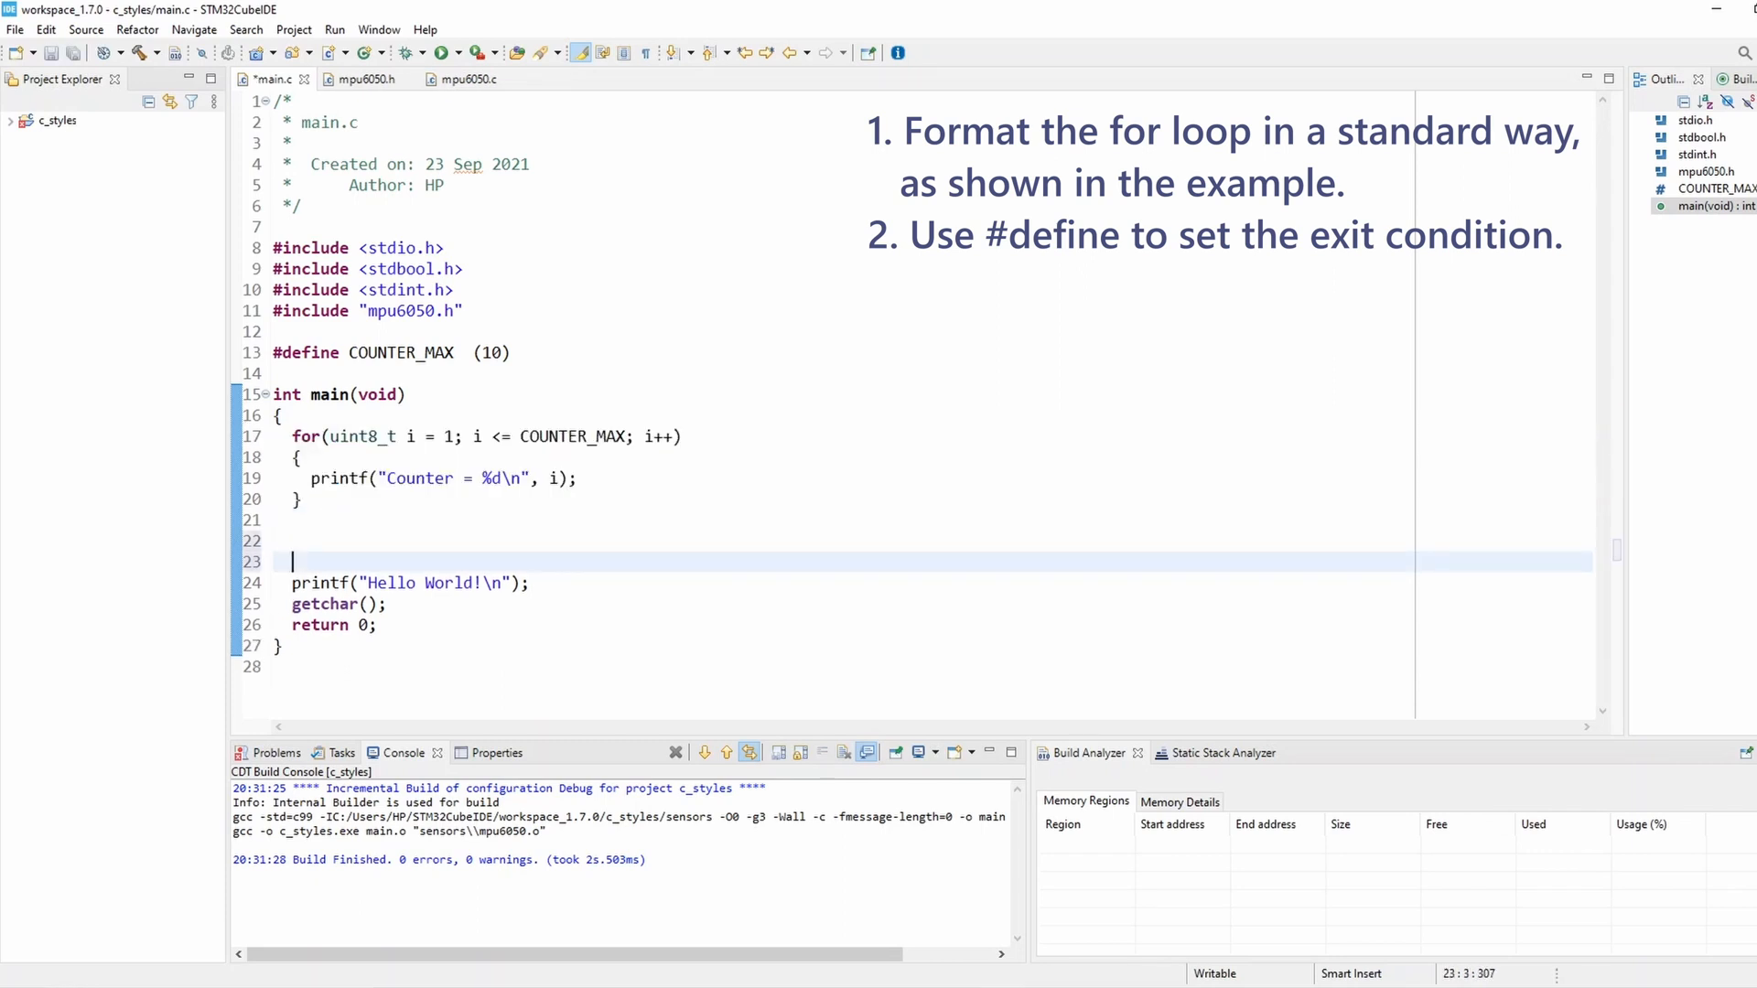
{"action": "type", "text": "for(uint8_t i = 1; i <= COUNTER_MAX; i++)\\n{\\nprintf(\"Counter = %d\\n\", i);\\n}"}
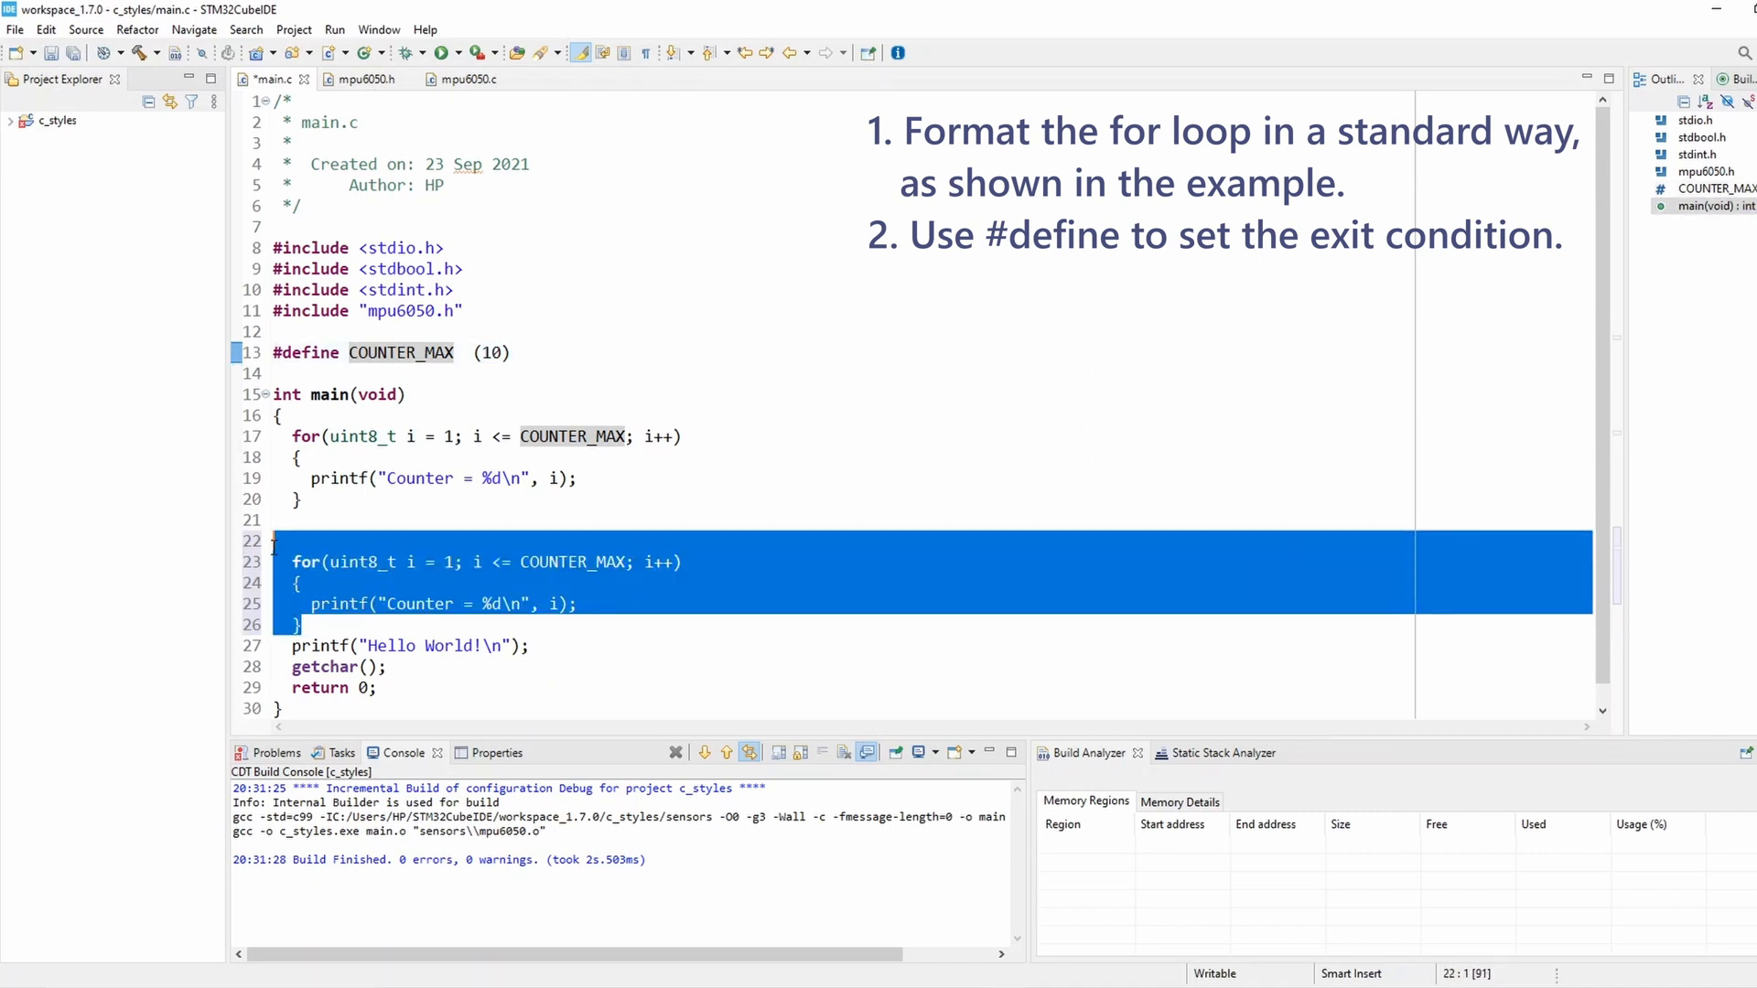
{"action": "key", "text": "Delete"}
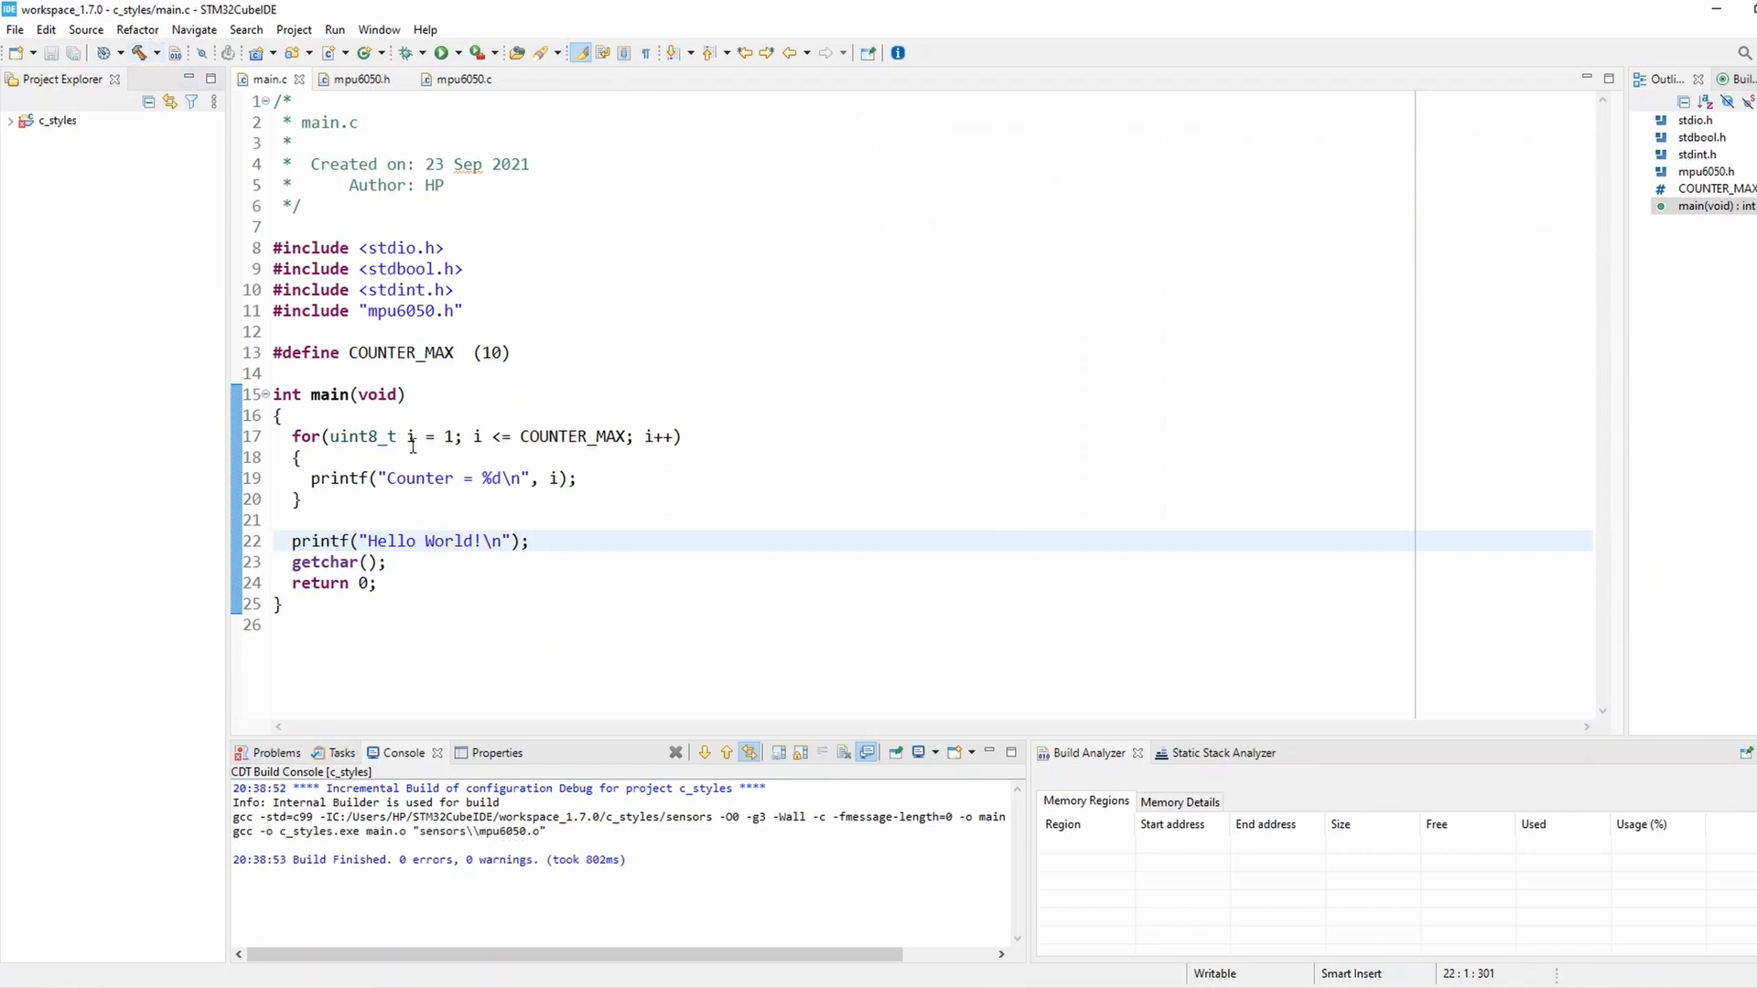
{"action": "mouse_move", "coordinate": [460, 573]}
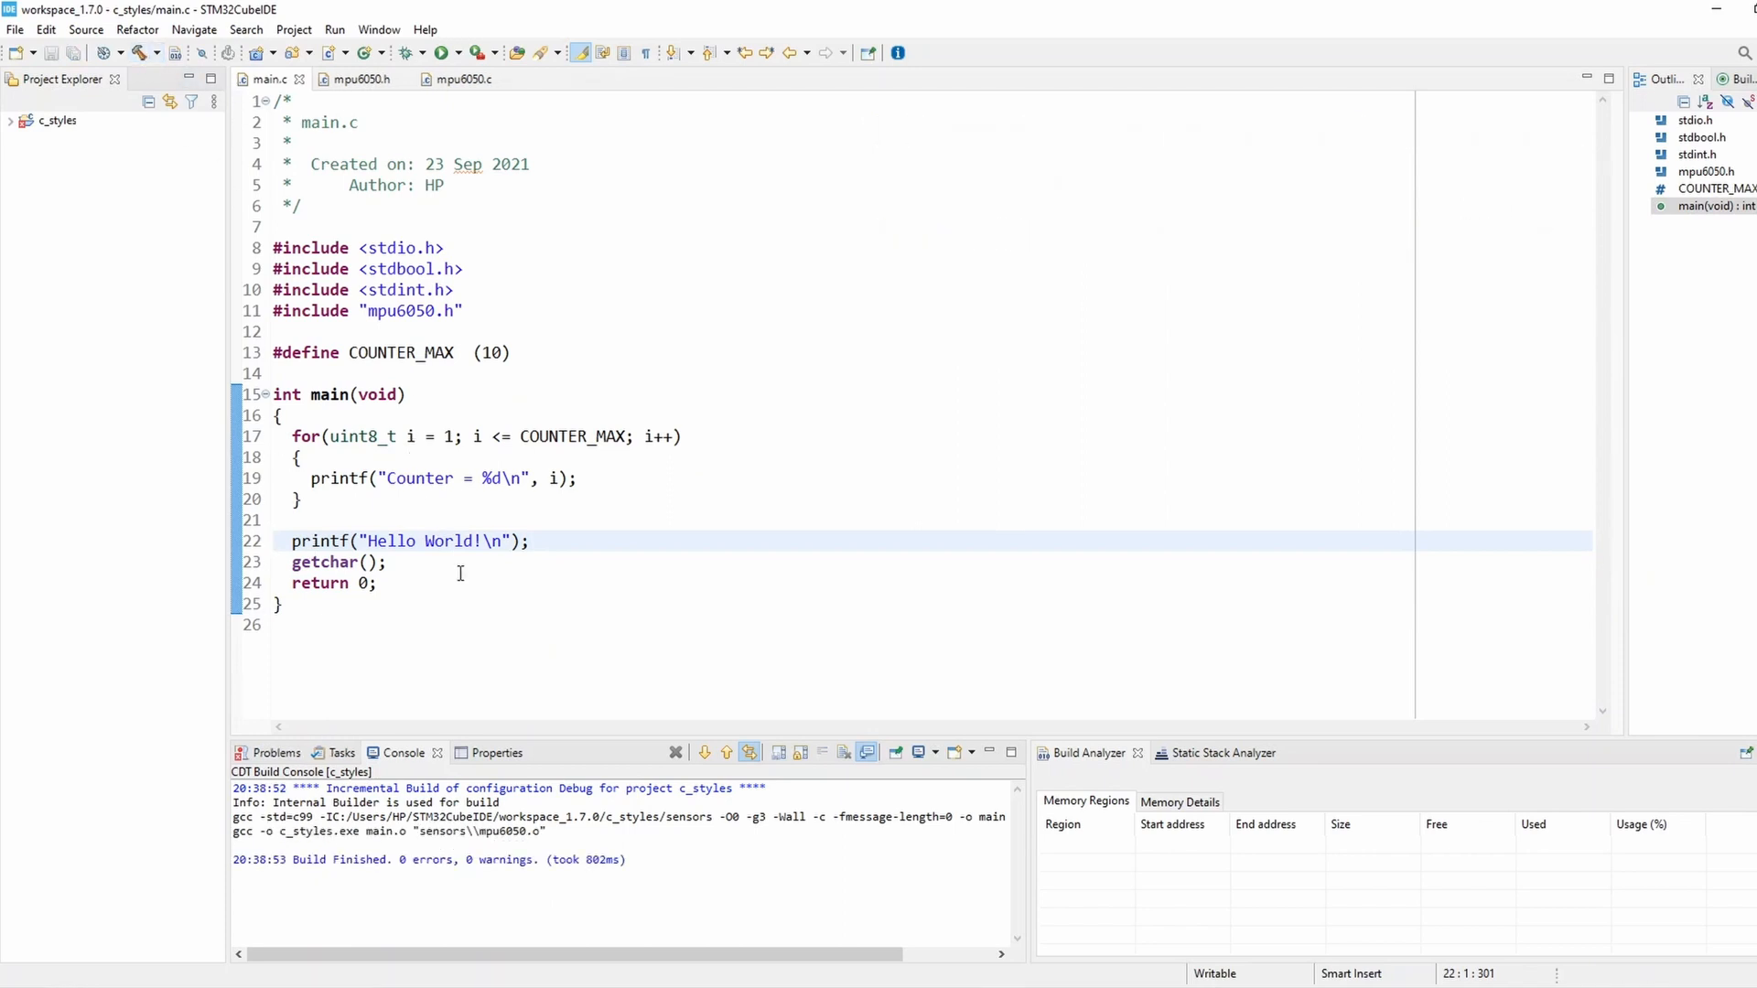
- Run c_styles.exe from the Debug folder so the console prints Counter 1–10 then Hello World!
{"action": "left_click", "coordinate": [436, 52]}
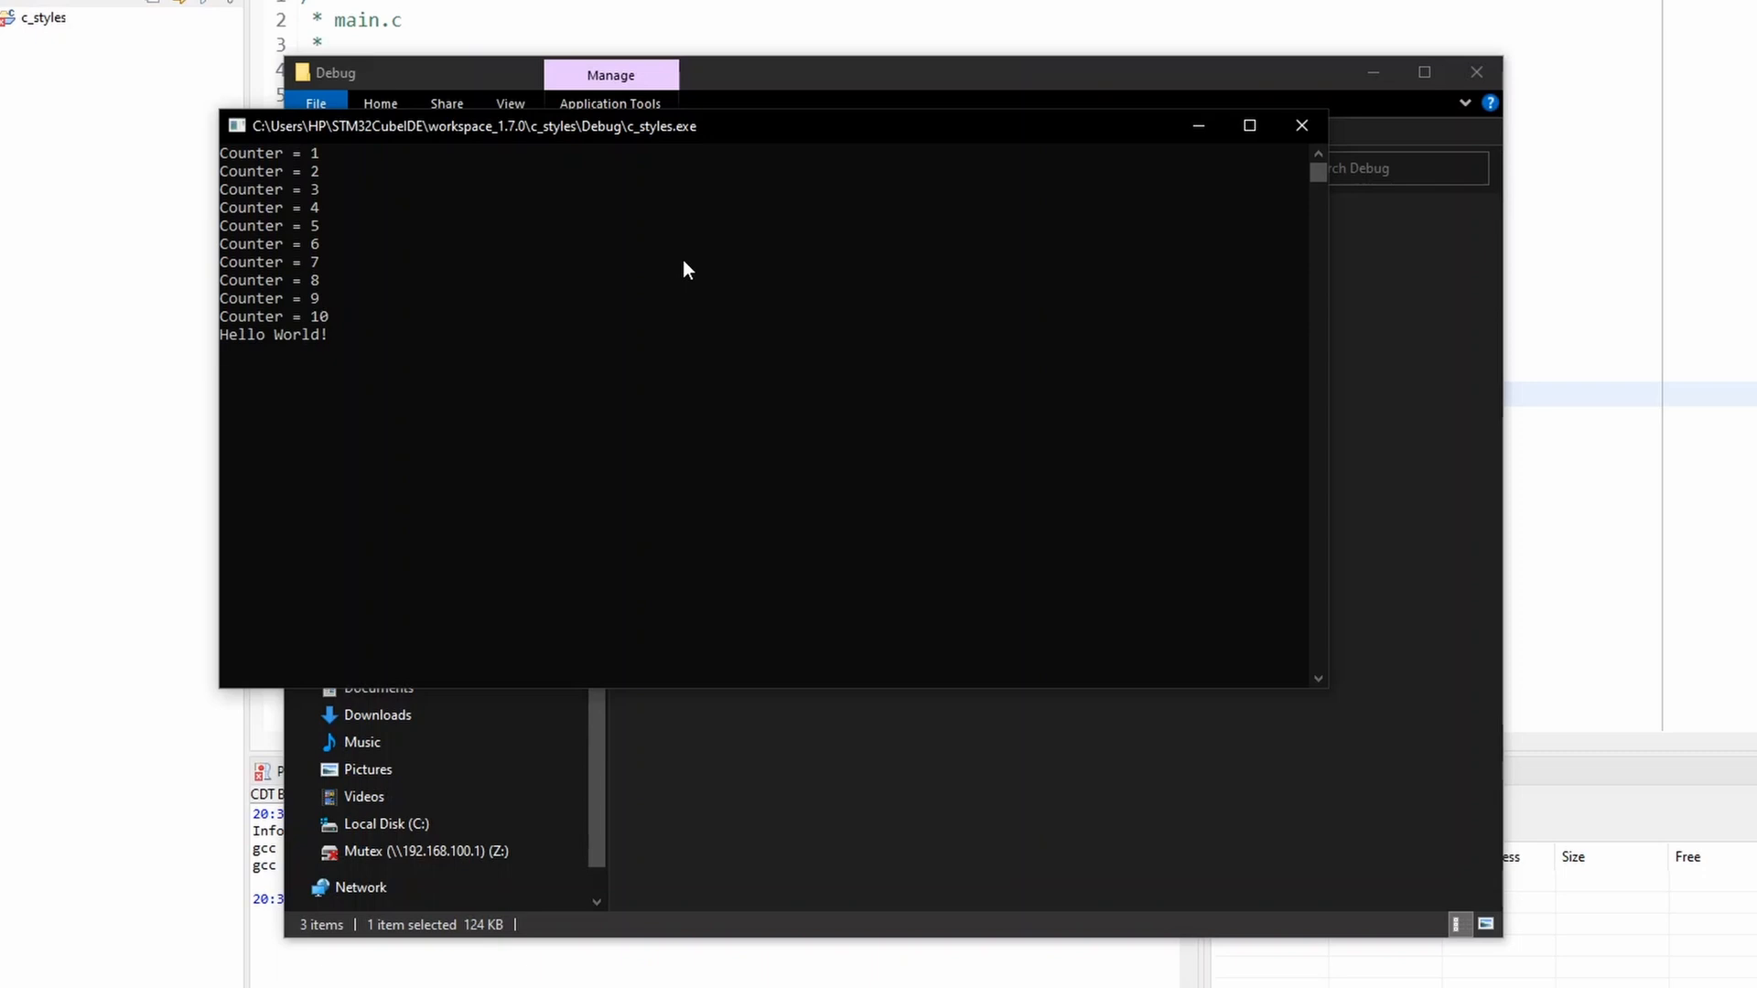
{"action": "mouse_move", "coordinate": [689, 288]}
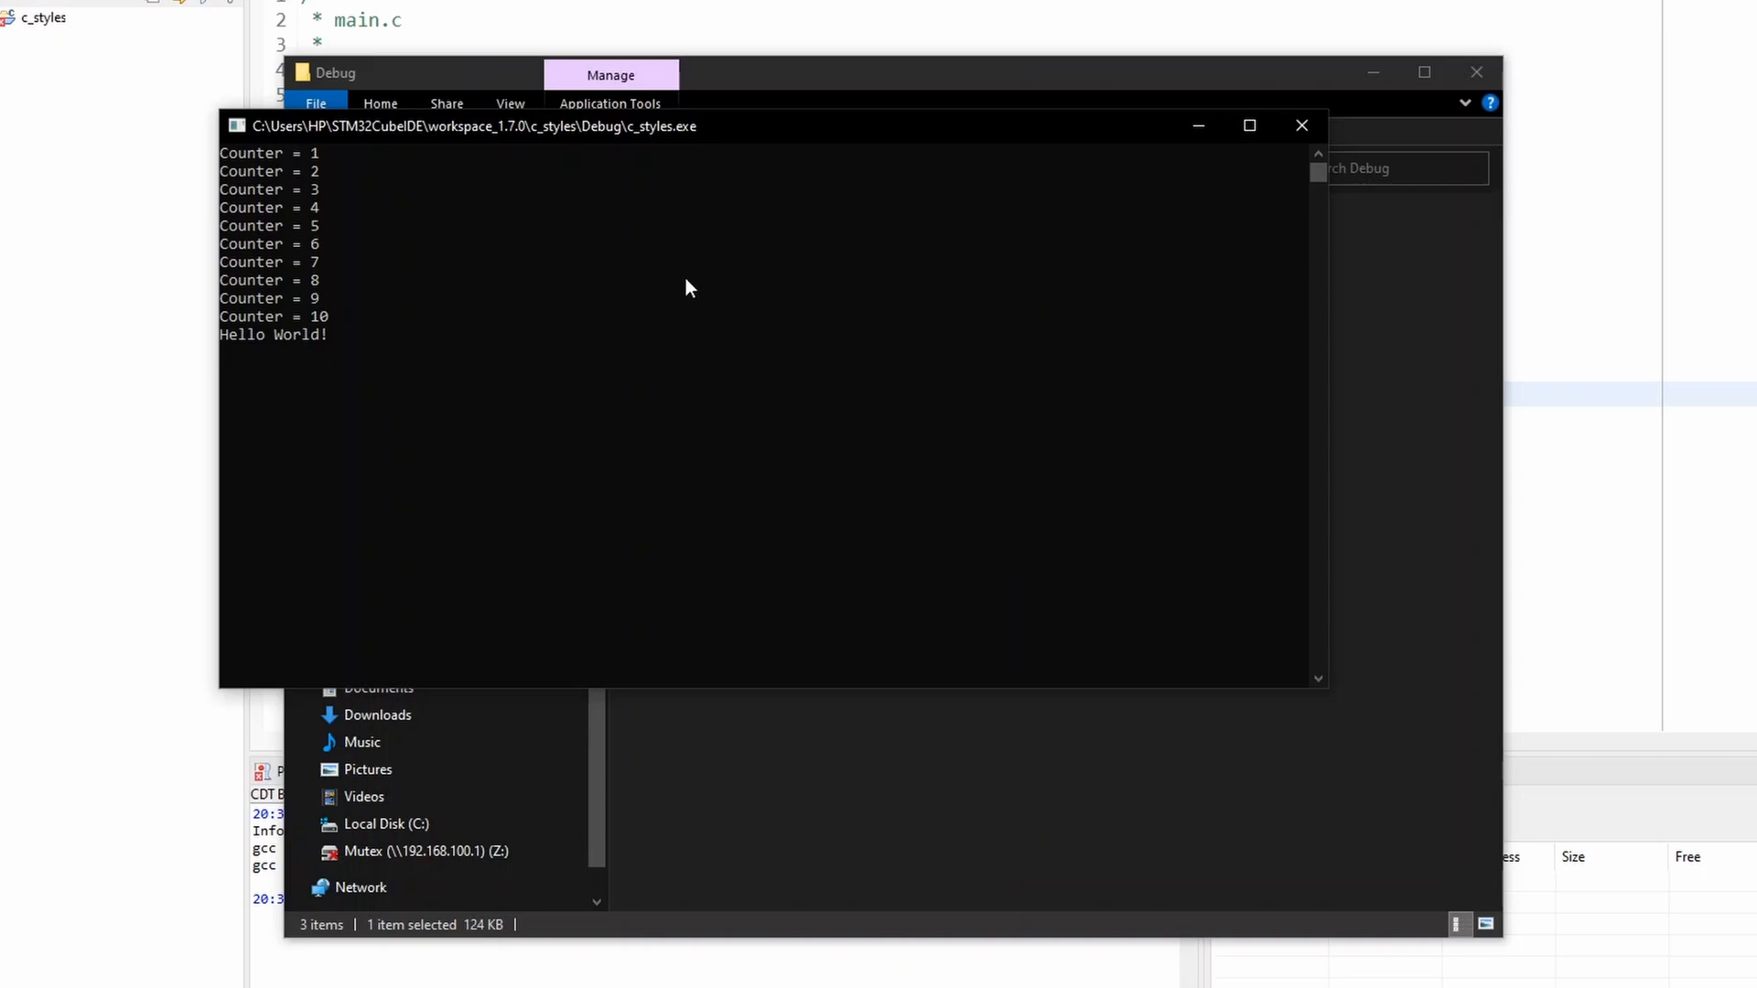